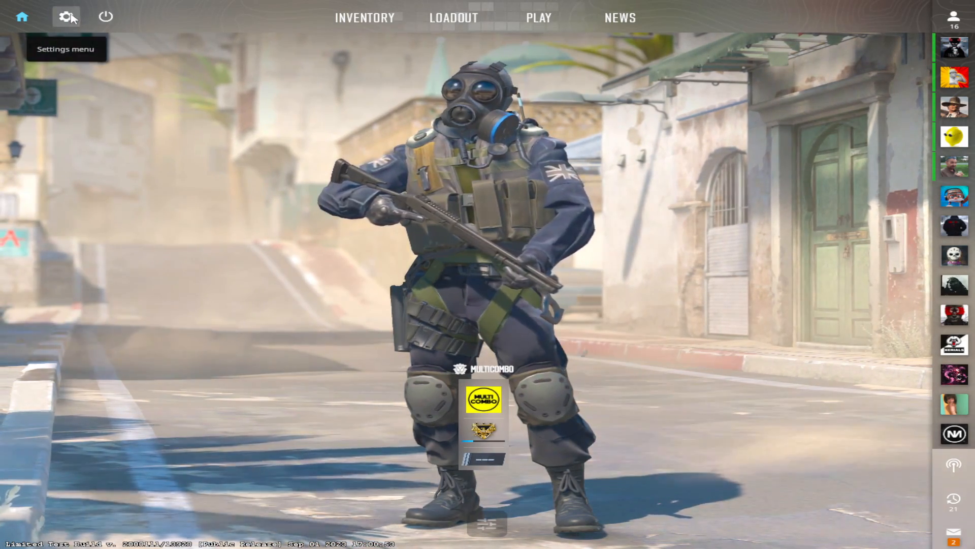
- Set Counter-Strike 2's Audio Device setting to Default Device
left_click(66, 16)
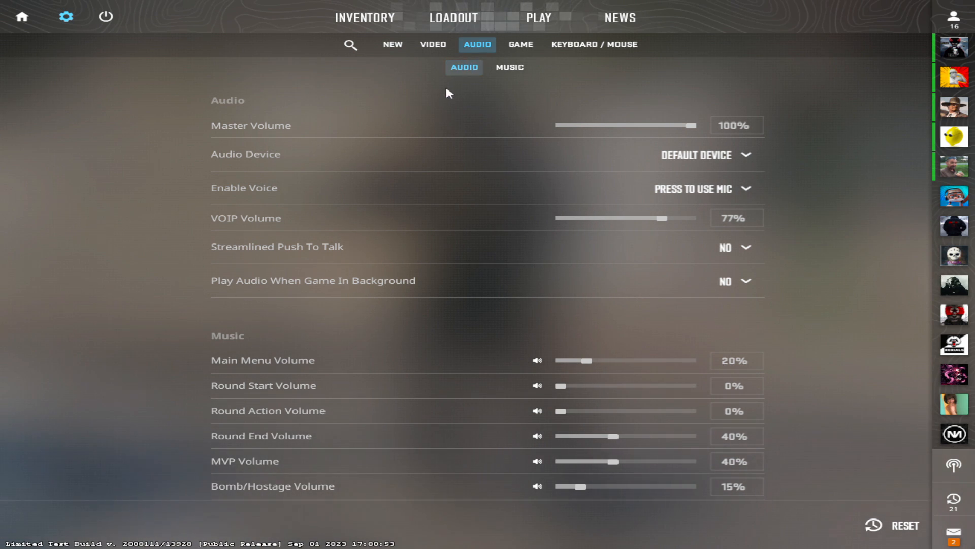
mouse_move(806, 128)
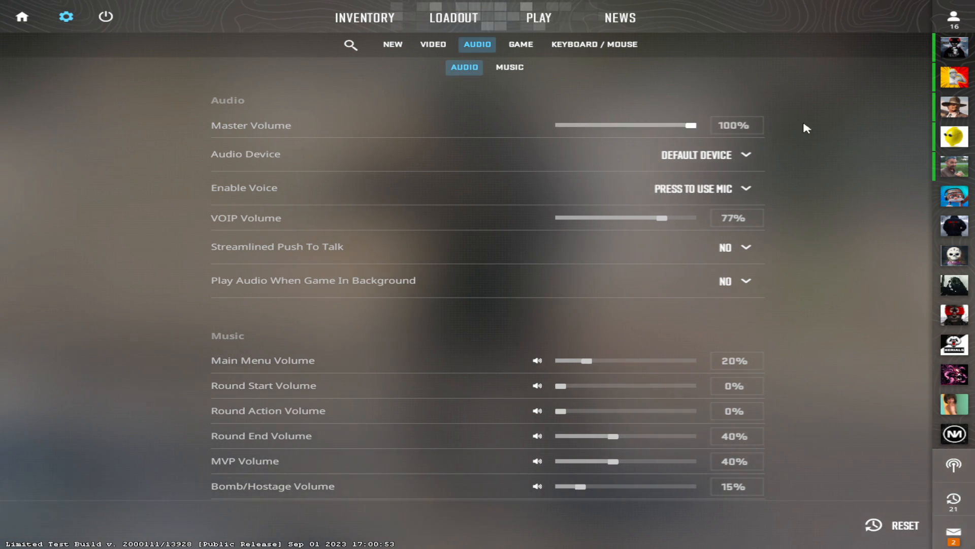
mouse_move(416, 144)
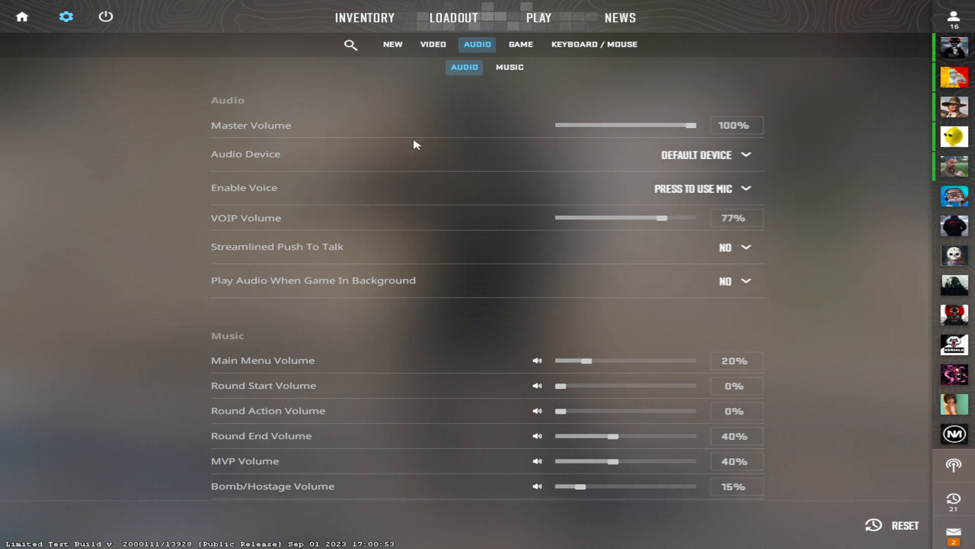
mouse_move(698, 160)
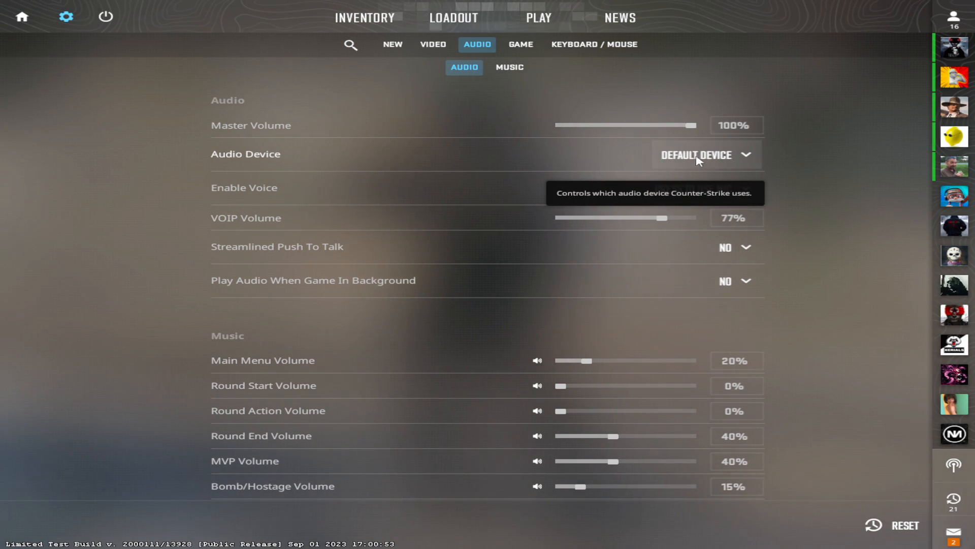
left_click(706, 154)
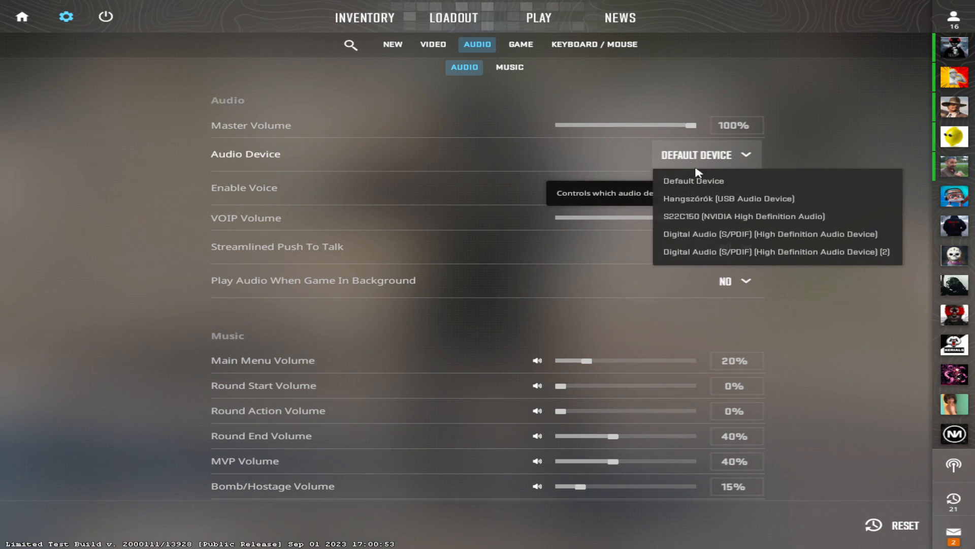
left_click(726, 198)
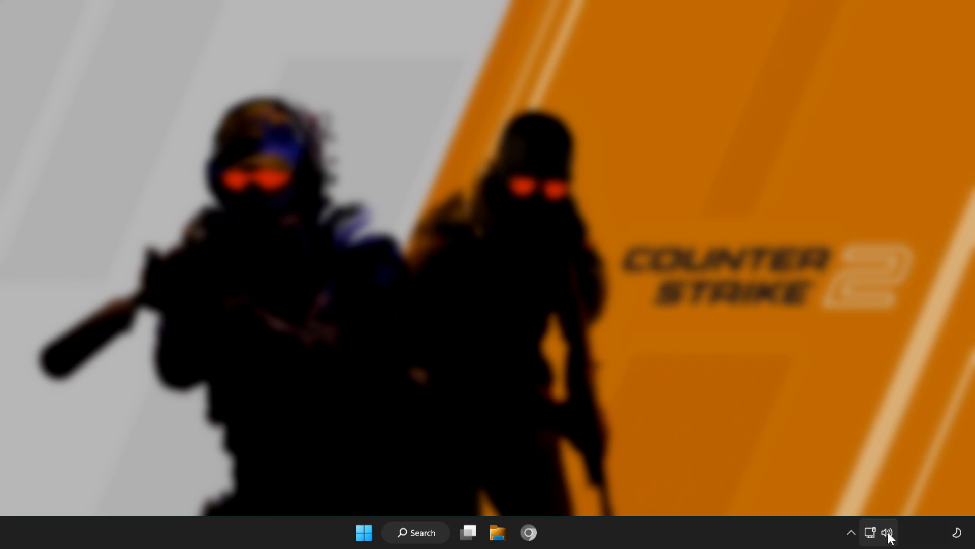
- Switch the Windows sound output from the virtual cable to Speakers (High Definition Audio Device)
left_click(879, 532)
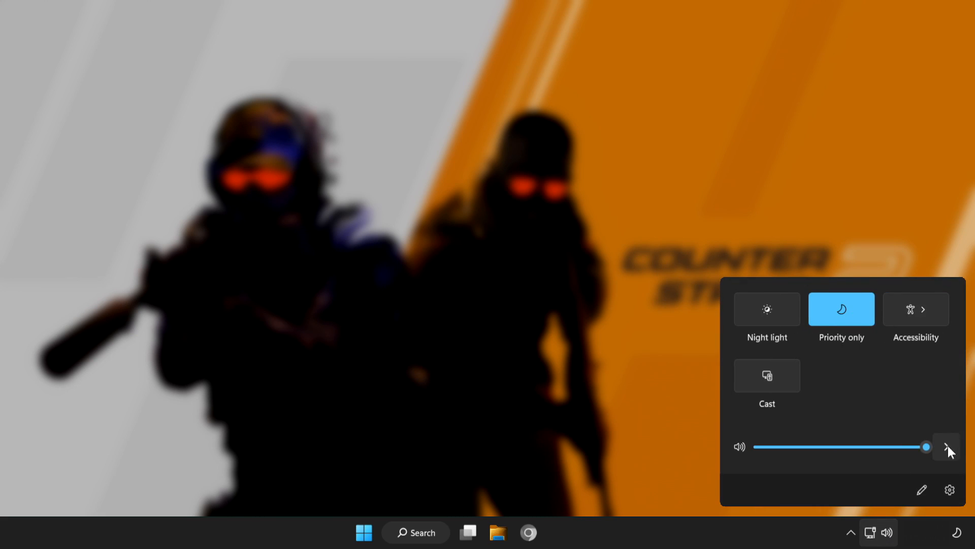
mouse_move(947, 447)
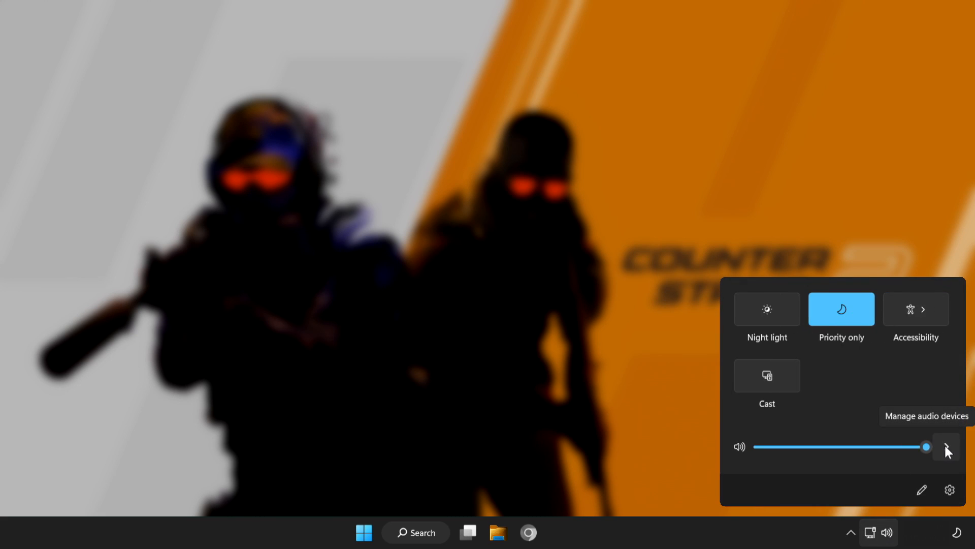
left_click(946, 447)
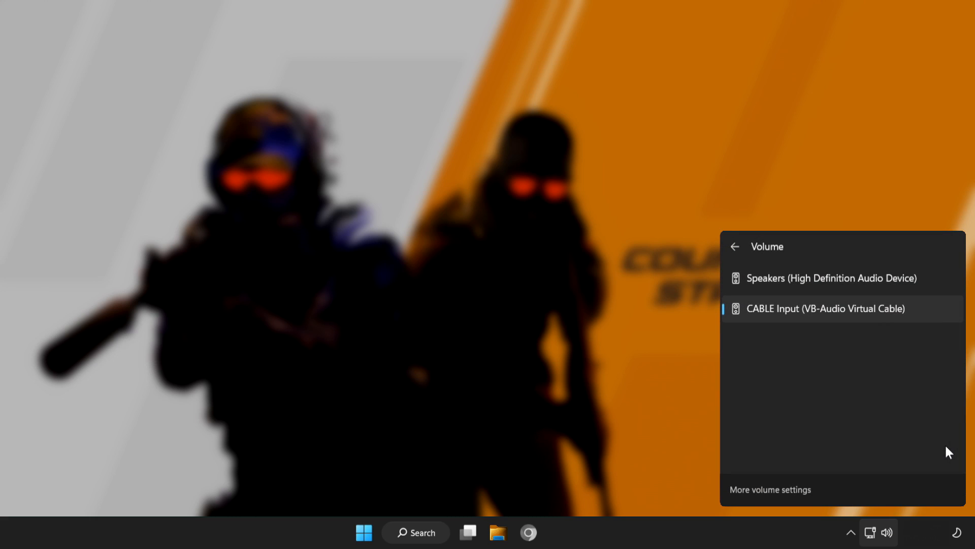
mouse_move(851, 294)
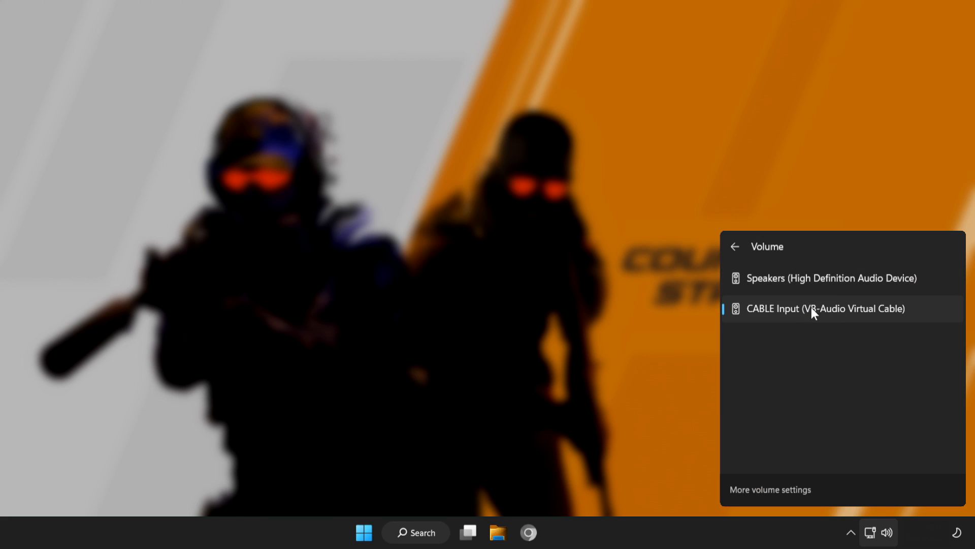
left_click(831, 278)
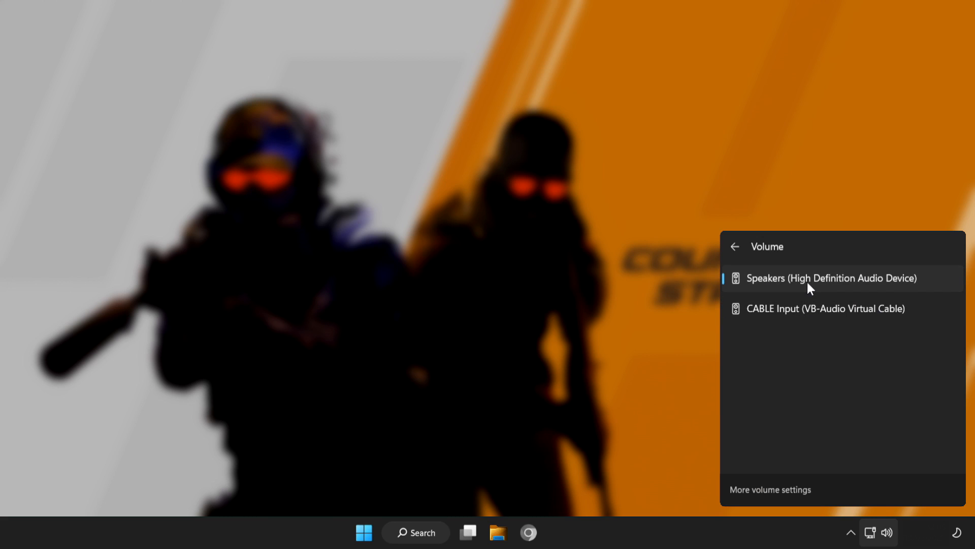
mouse_move(820, 288)
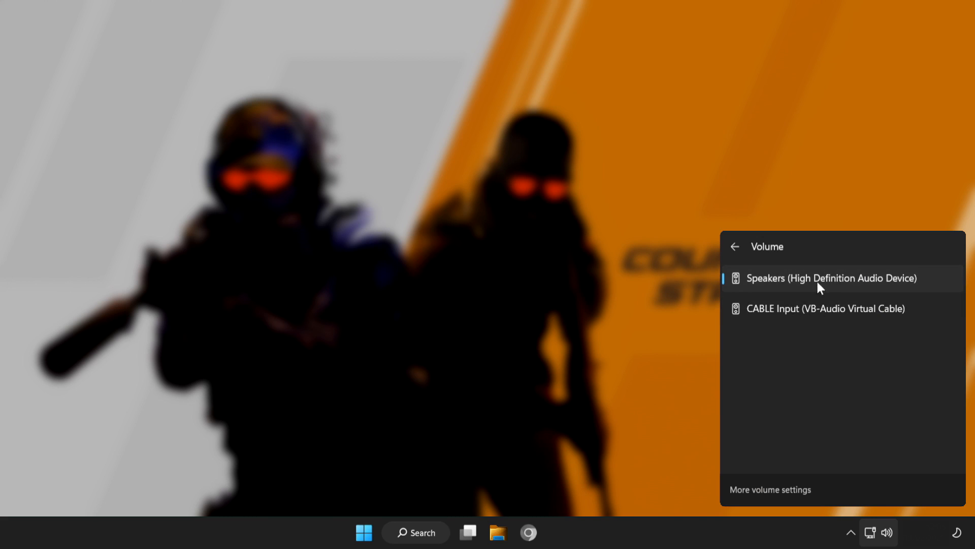
mouse_move(741, 448)
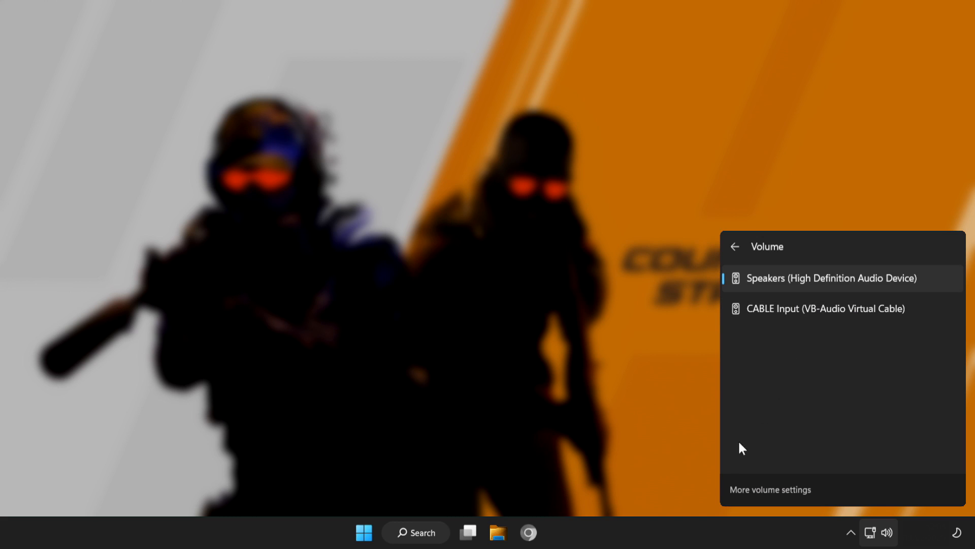
- Close the audio devices panel and bring up the Start menu power options to restart
left_click(311, 538)
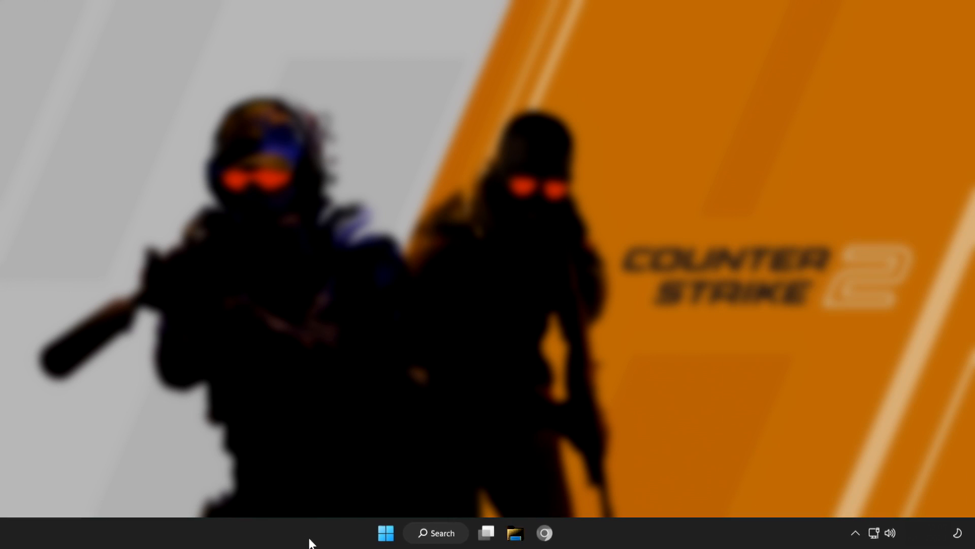
left_click(386, 533)
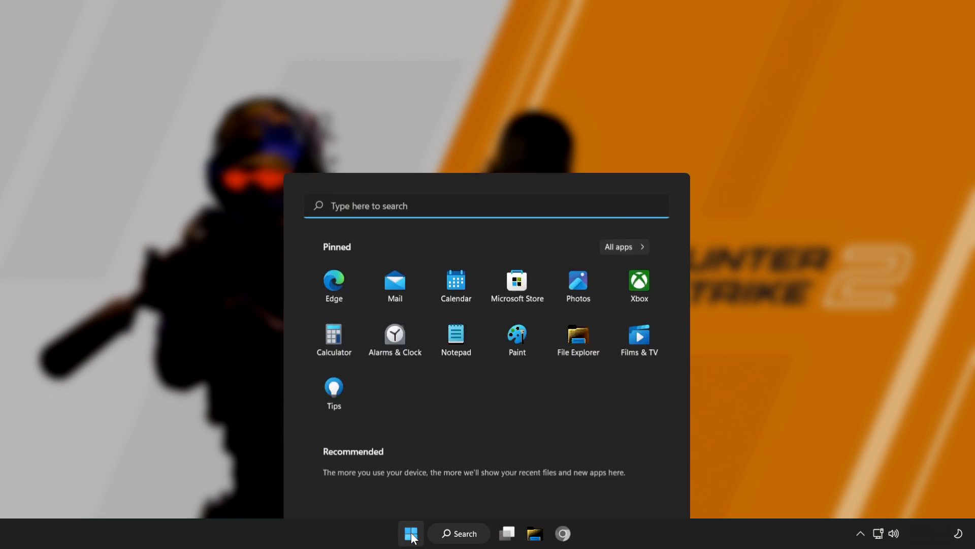
left_click(645, 488)
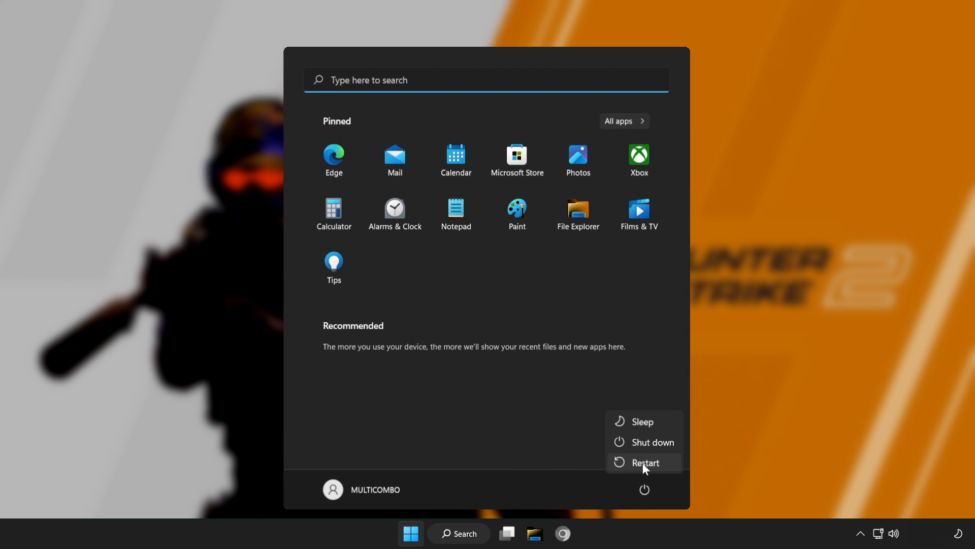
mouse_move(646, 462)
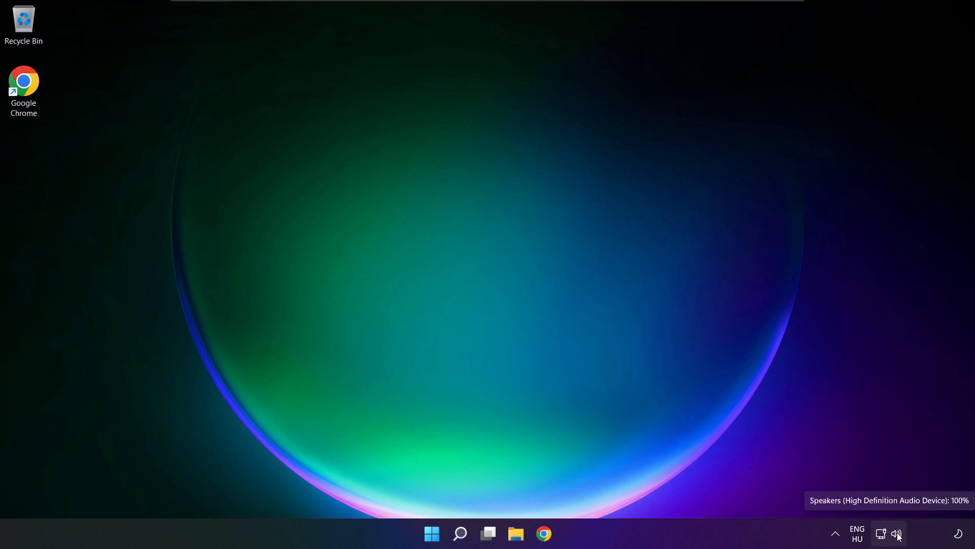
- Confirm Speakers is still the output device and open More volume settings
left_click(897, 533)
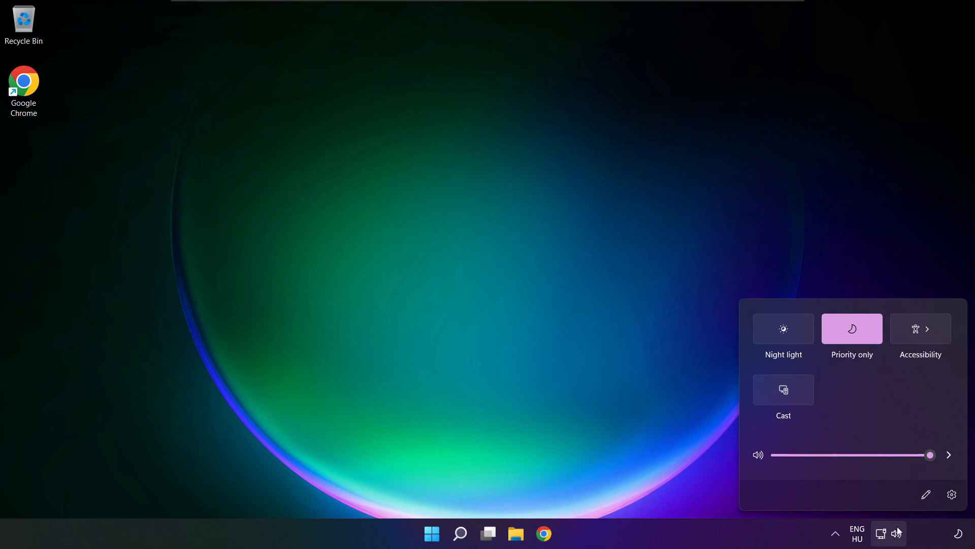
left_click(948, 455)
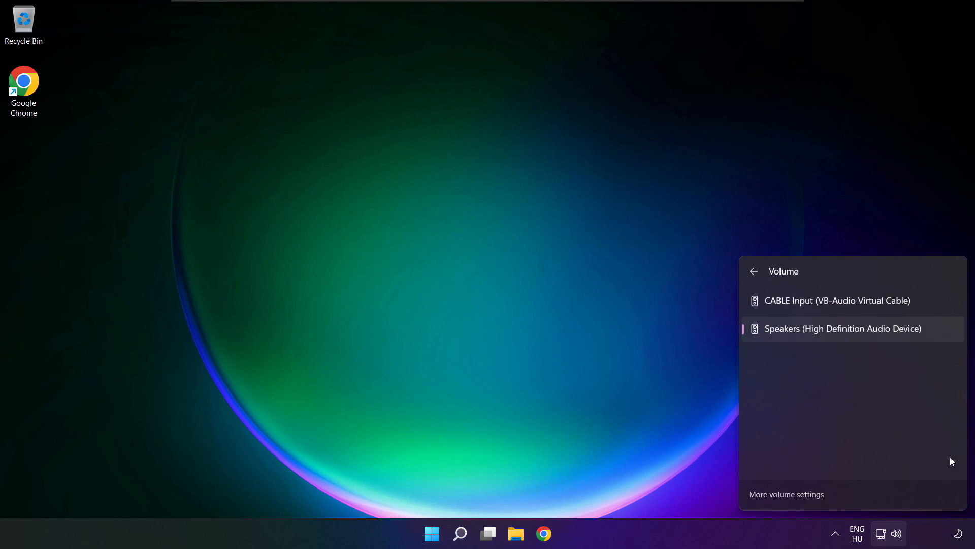
mouse_move(790, 498)
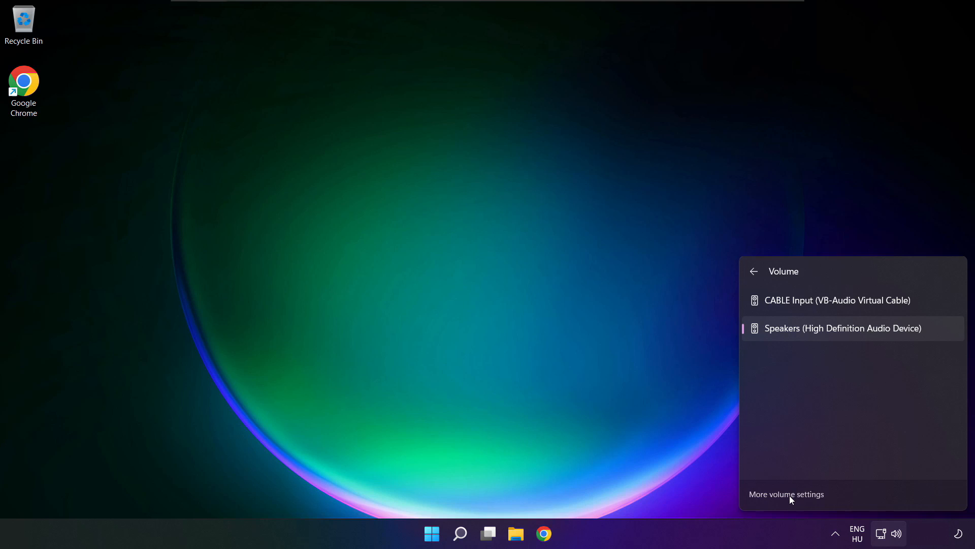
left_click(786, 493)
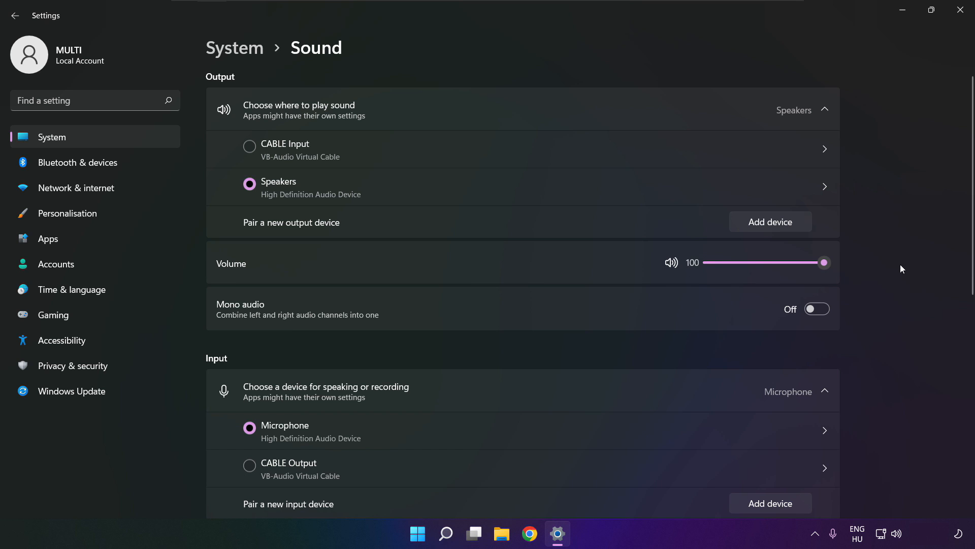
- Scroll the Sound settings page down to the Advanced section
scroll("down", 3)
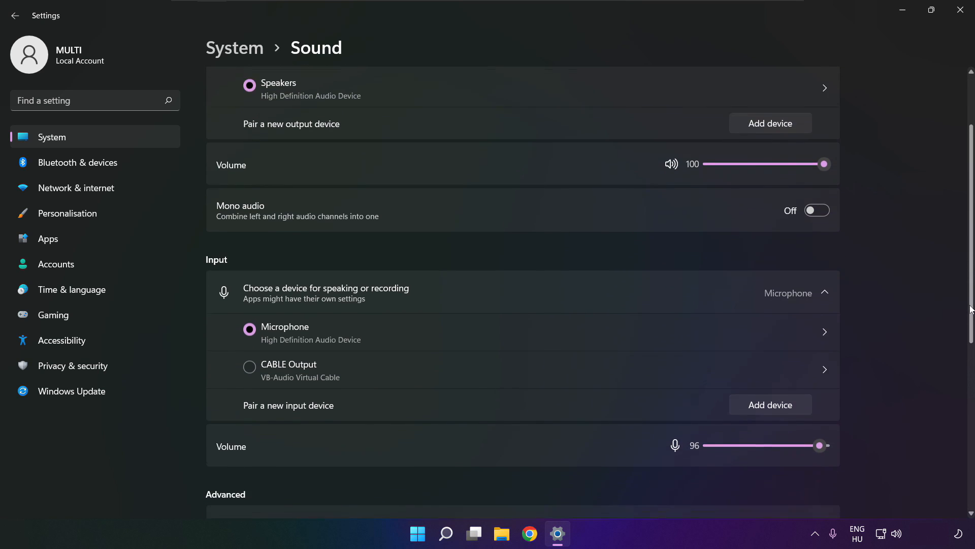
scroll("down", 3)
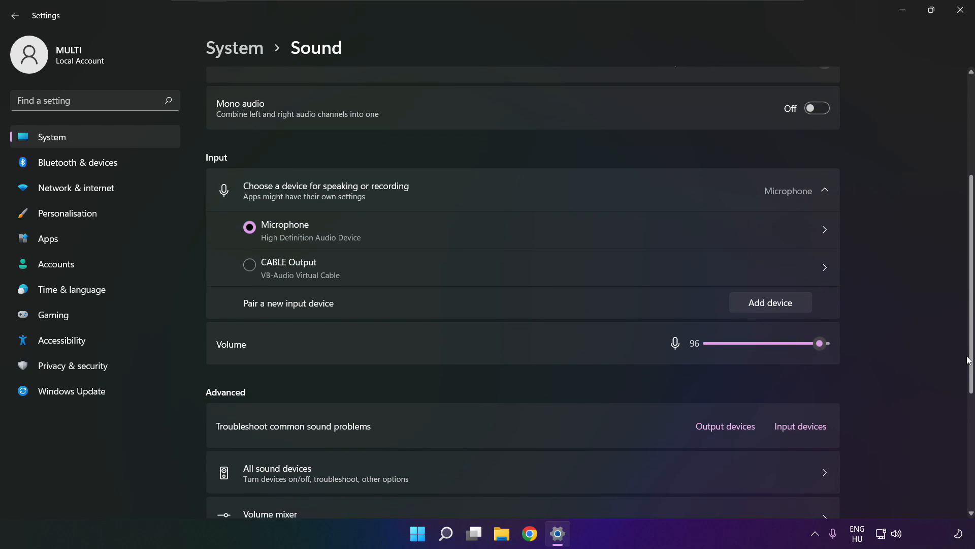
scroll("down", 3)
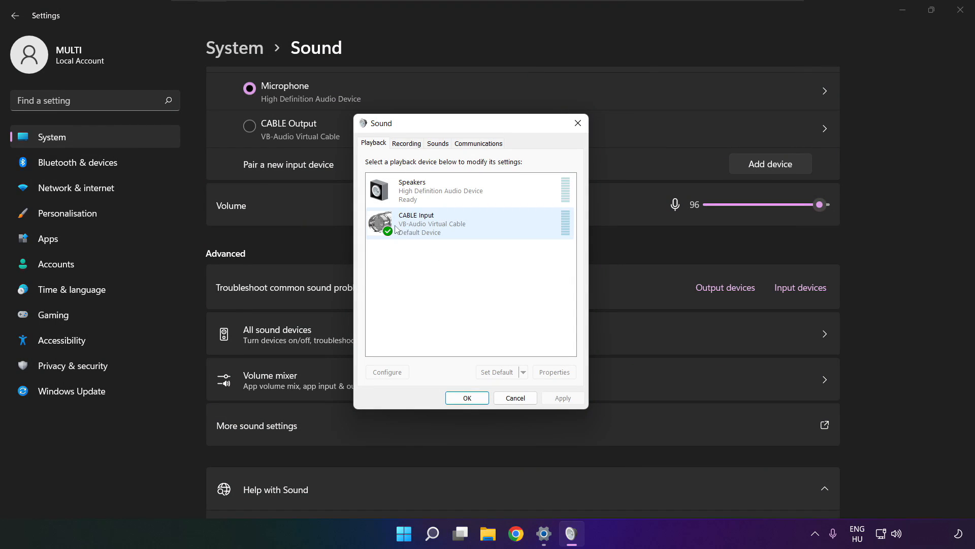
- Disable the CABLE Input playback device and select Speakers
left_click(470, 223)
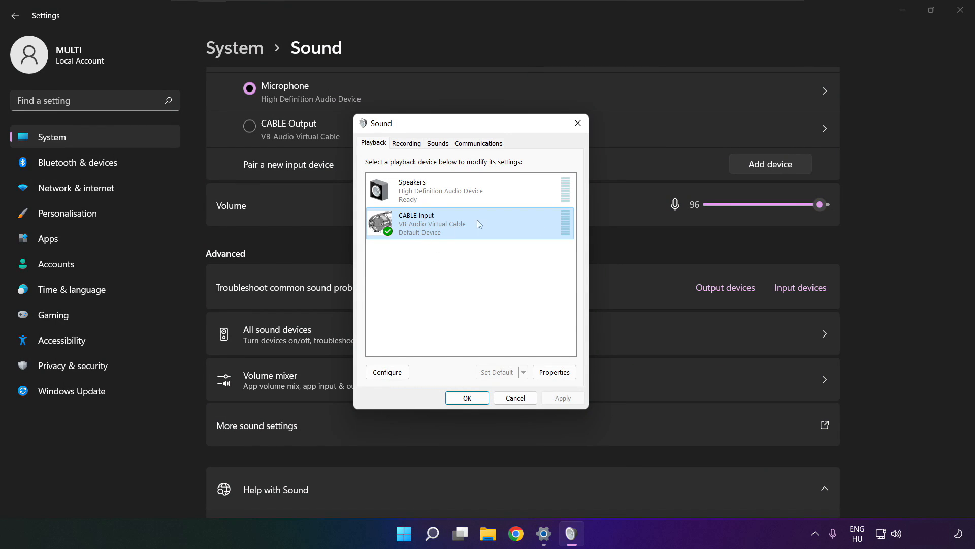
right_click(441, 222)
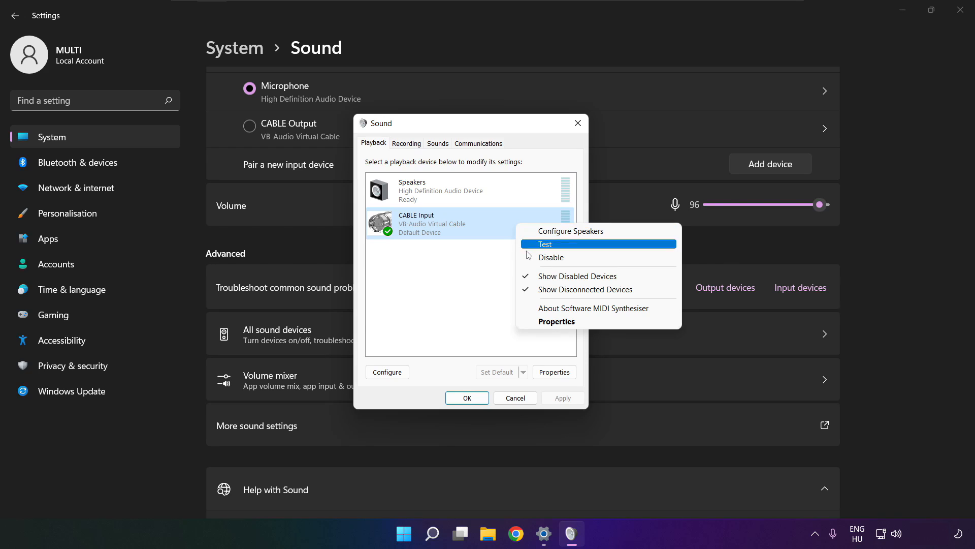
left_click(549, 257)
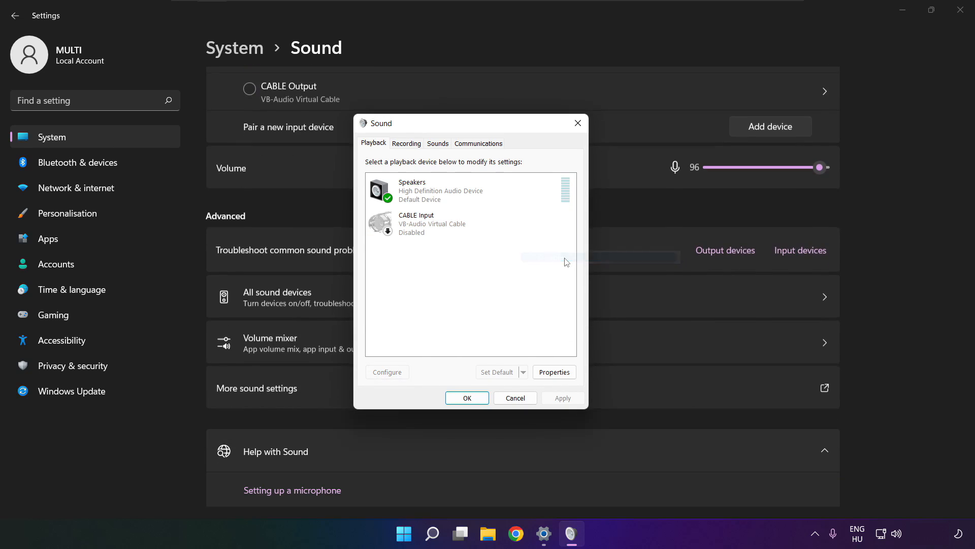
left_click(469, 190)
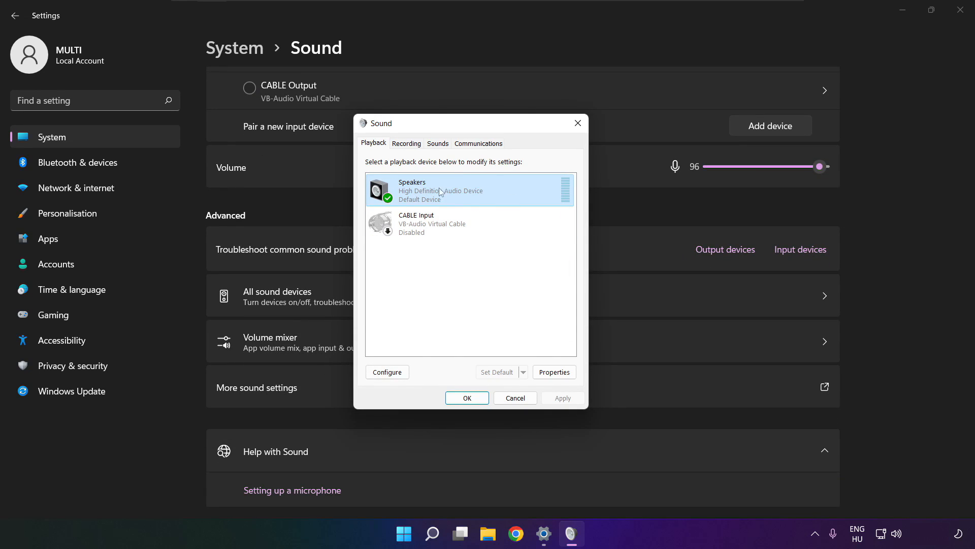
- Configure the Speakers as 7.1 Surround with all optional speakers enabled
right_click(471, 190)
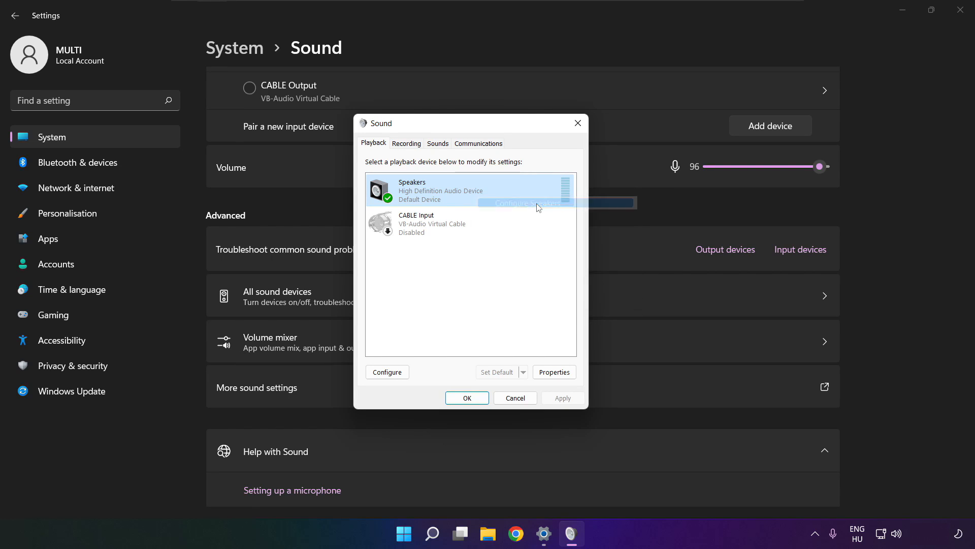
left_click(387, 371)
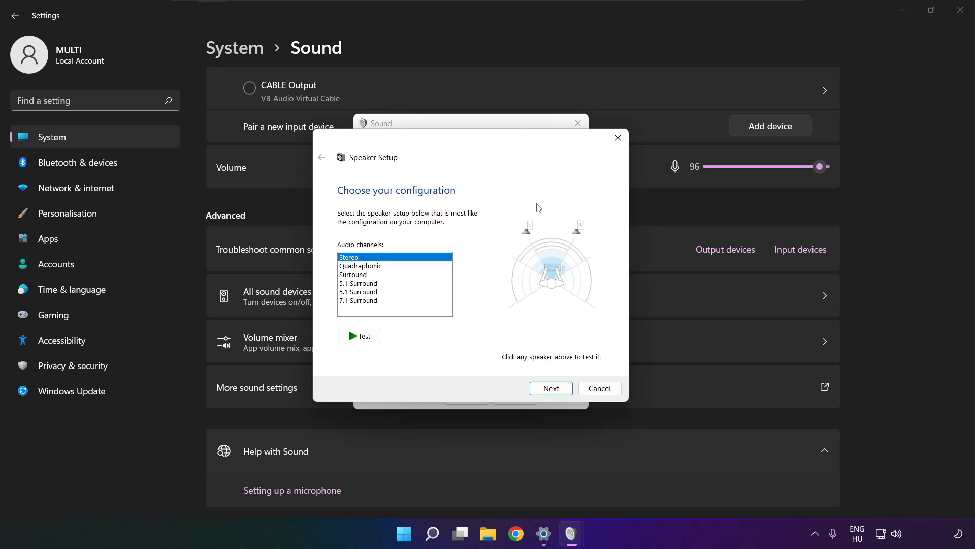
mouse_move(376, 293)
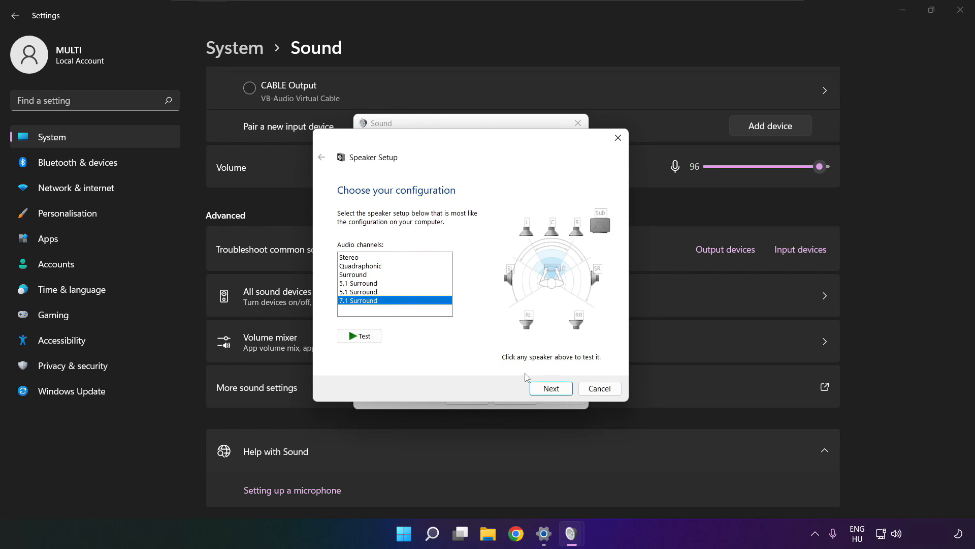
left_click(551, 387)
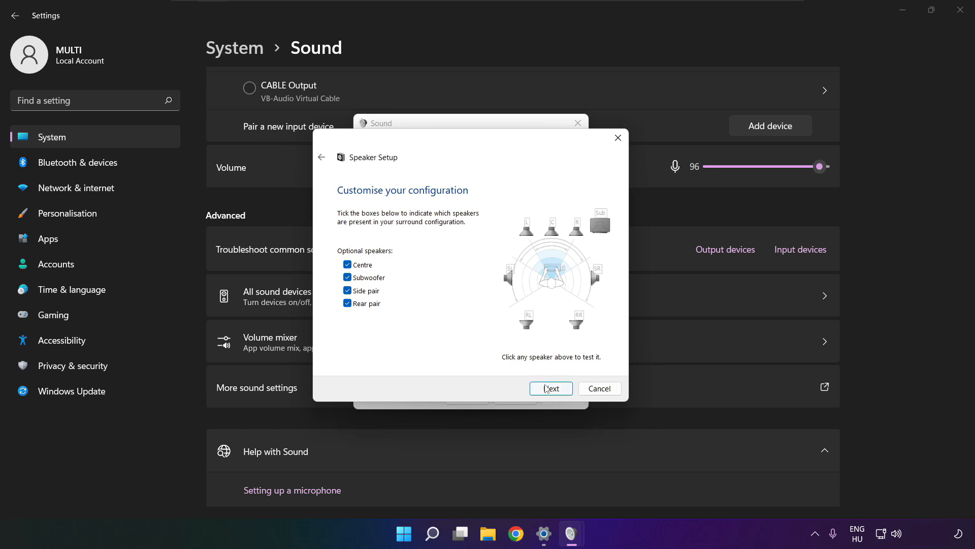
left_click(549, 388)
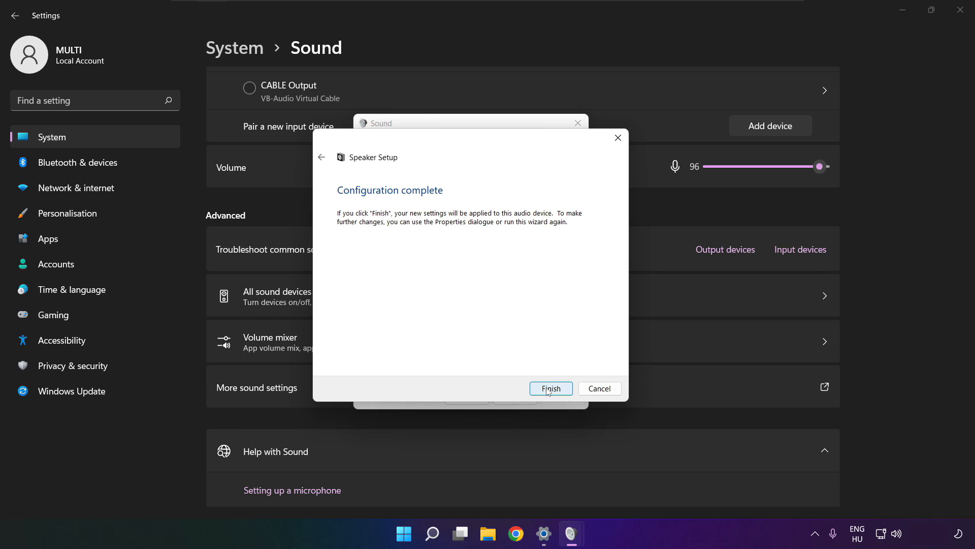
left_click(550, 388)
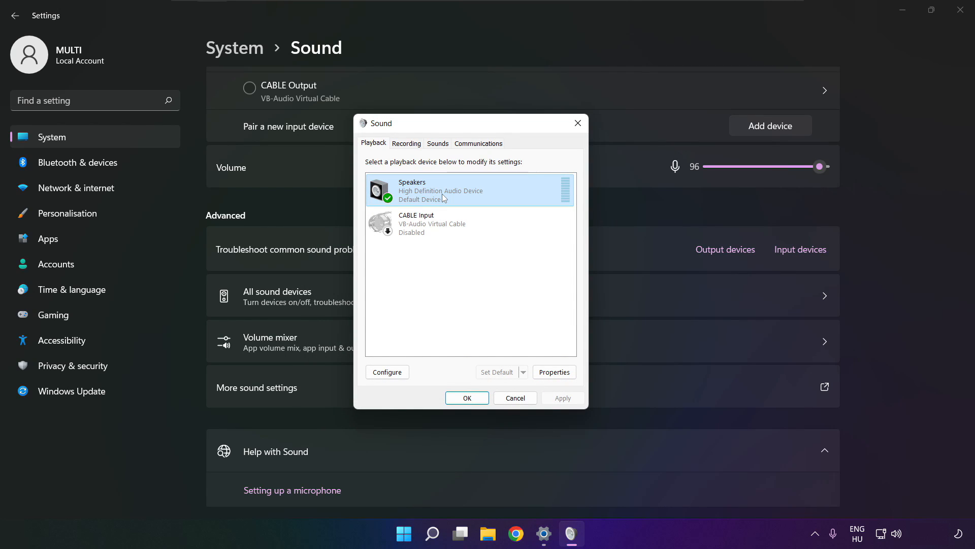
- Open the Speakers properties and view the Levels and Enhancements tabs
left_click(553, 372)
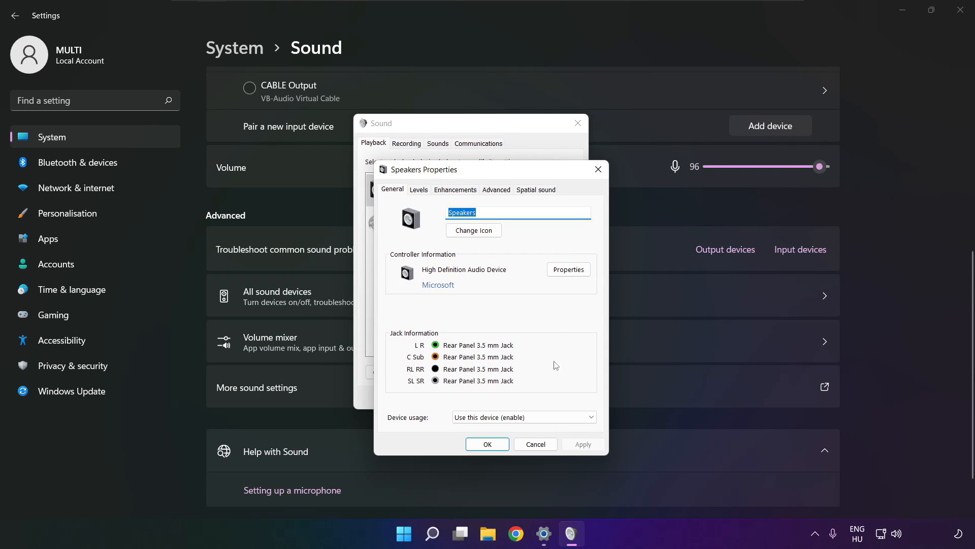
left_click(399, 158)
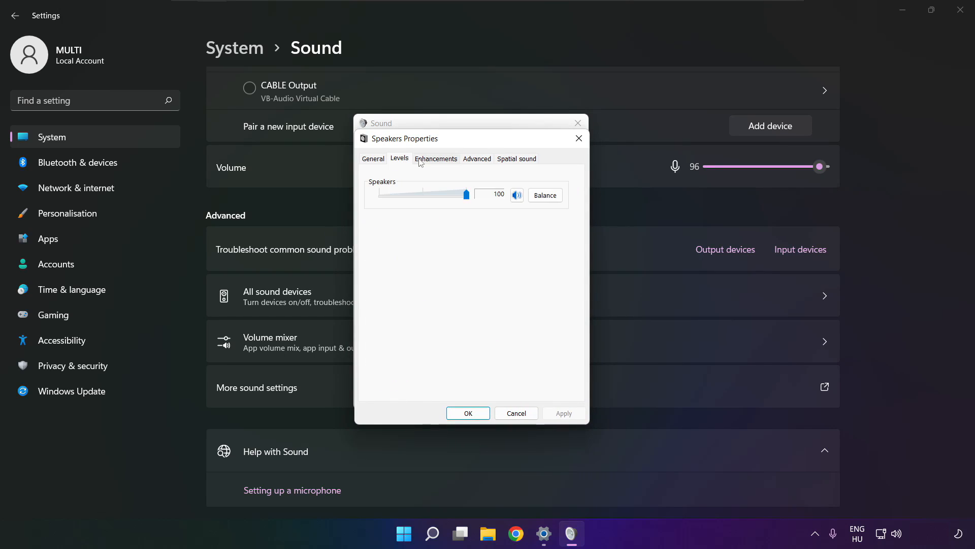
left_click(435, 158)
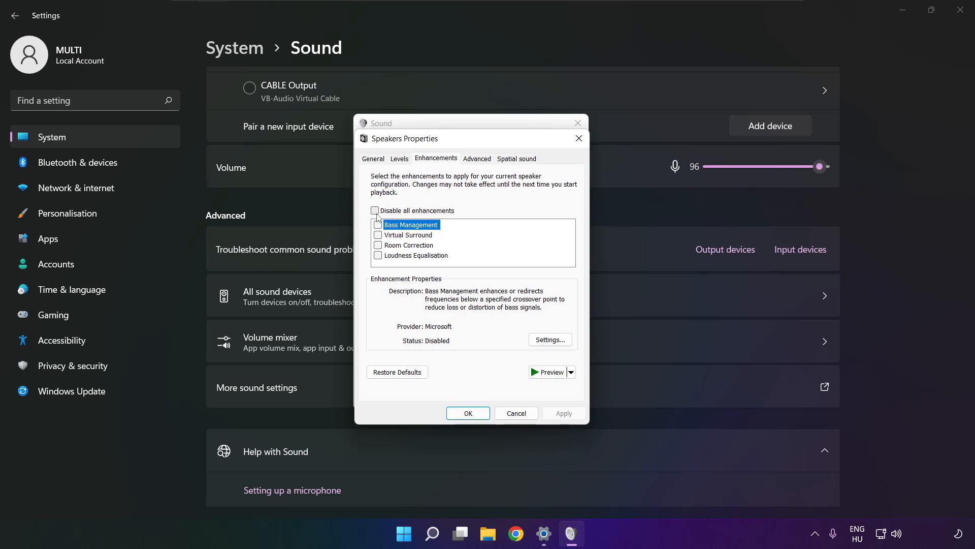
- Tick Disable all enhancements for the Speakers and apply
left_click(375, 211)
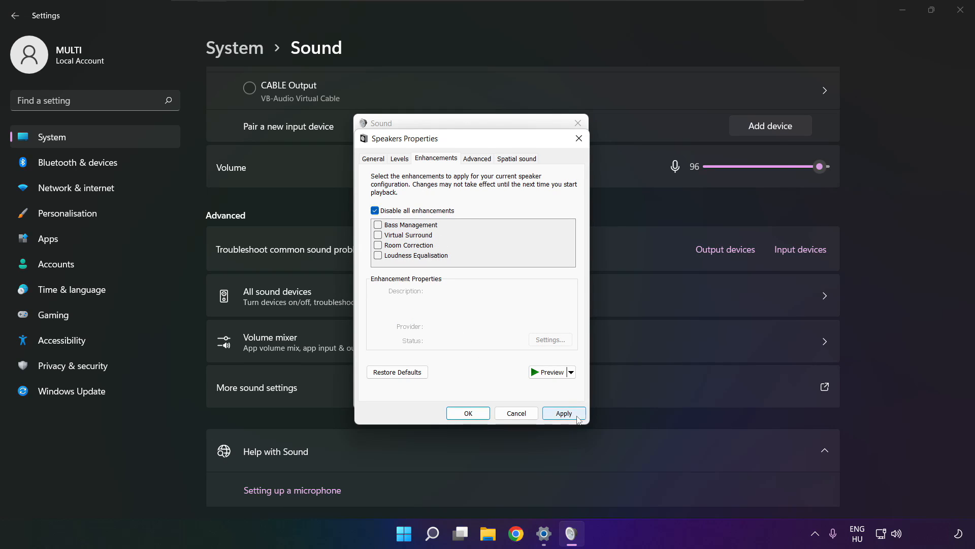
left_click(563, 413)
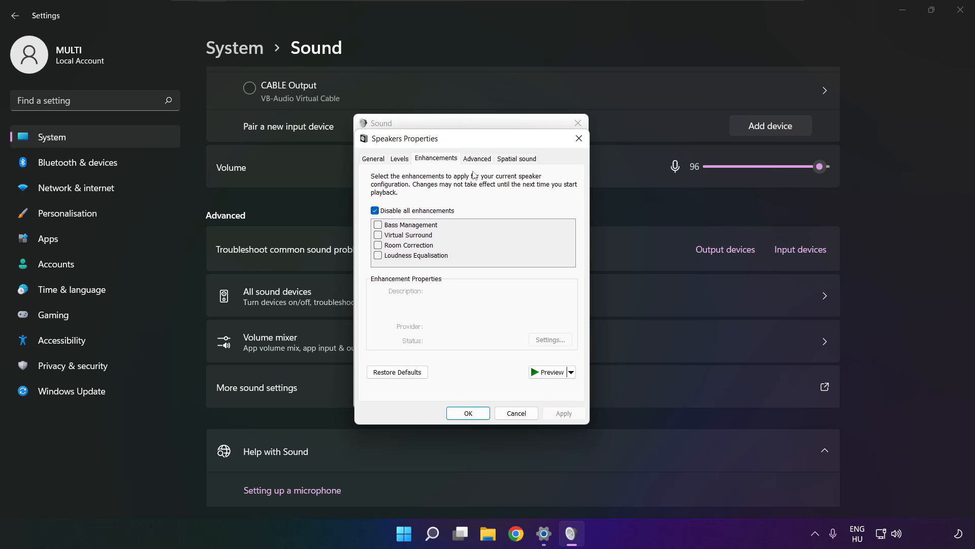
- Set the Speakers' default format to 16 bit, 48000 Hz (DVD Quality) and close both Sound dialogs
left_click(477, 157)
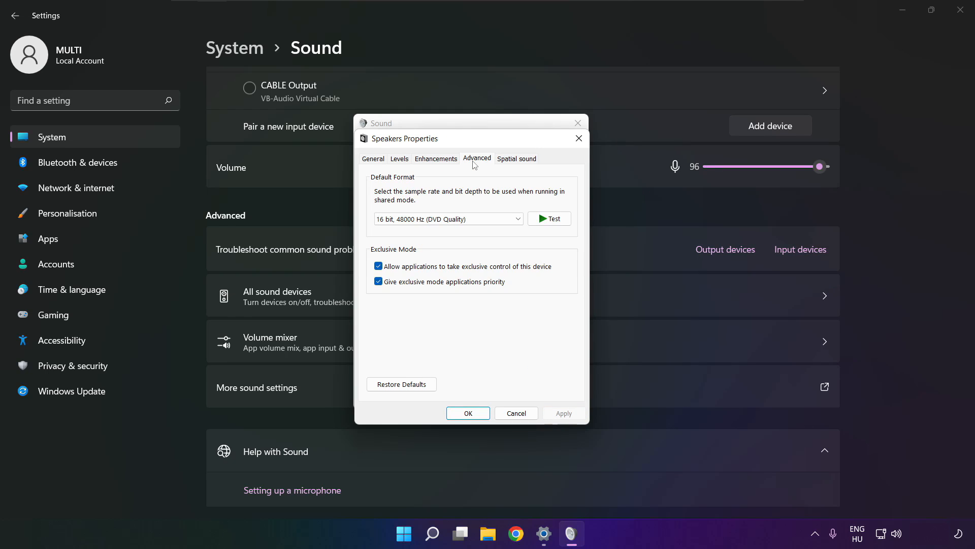
left_click(448, 219)
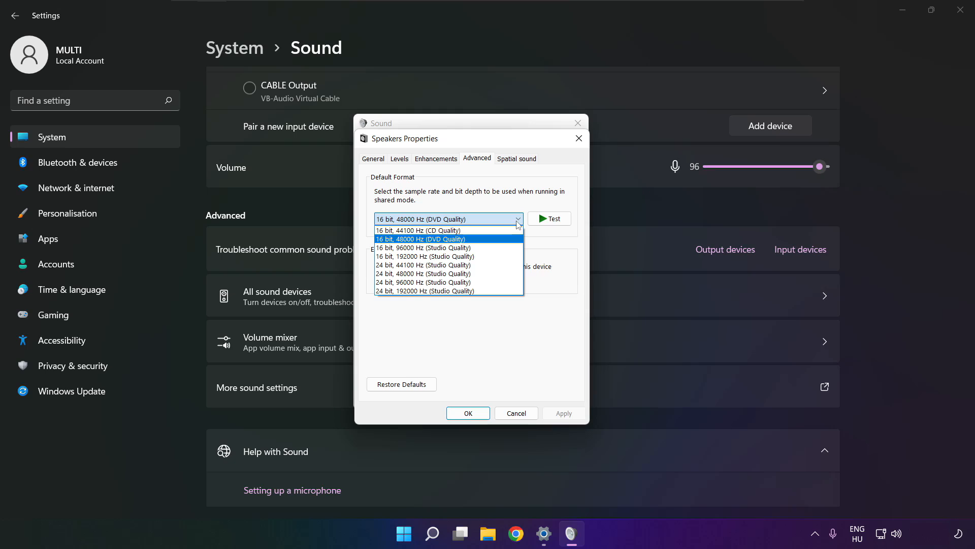
mouse_move(502, 243)
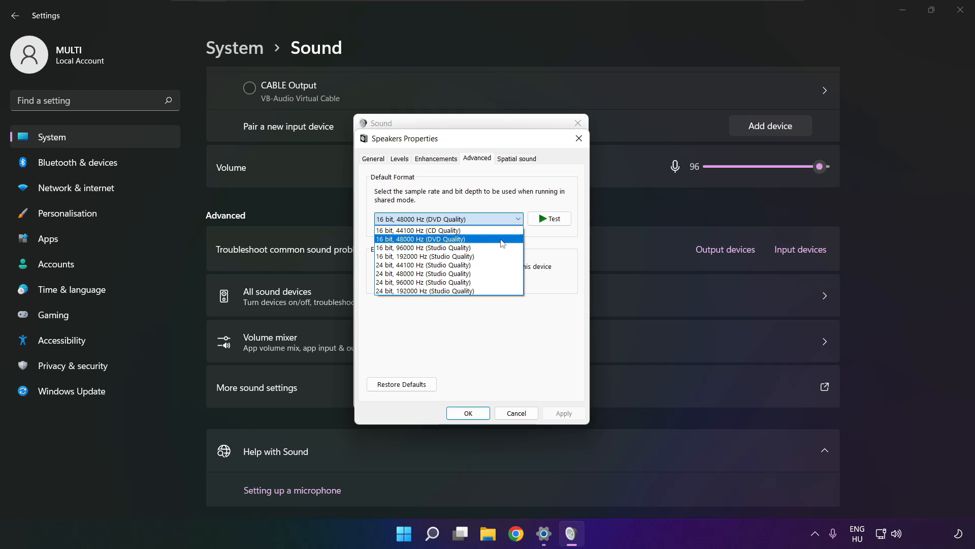
left_click(421, 239)
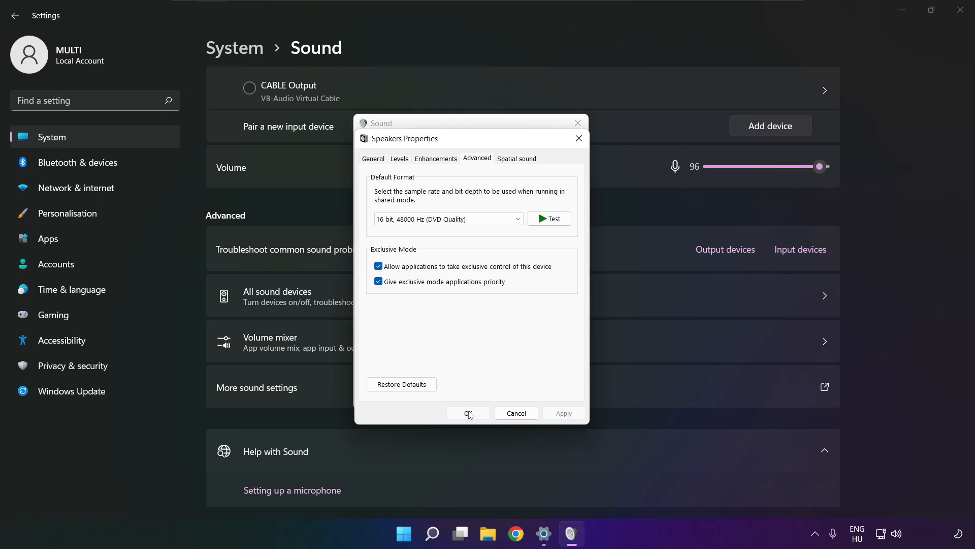
left_click(467, 413)
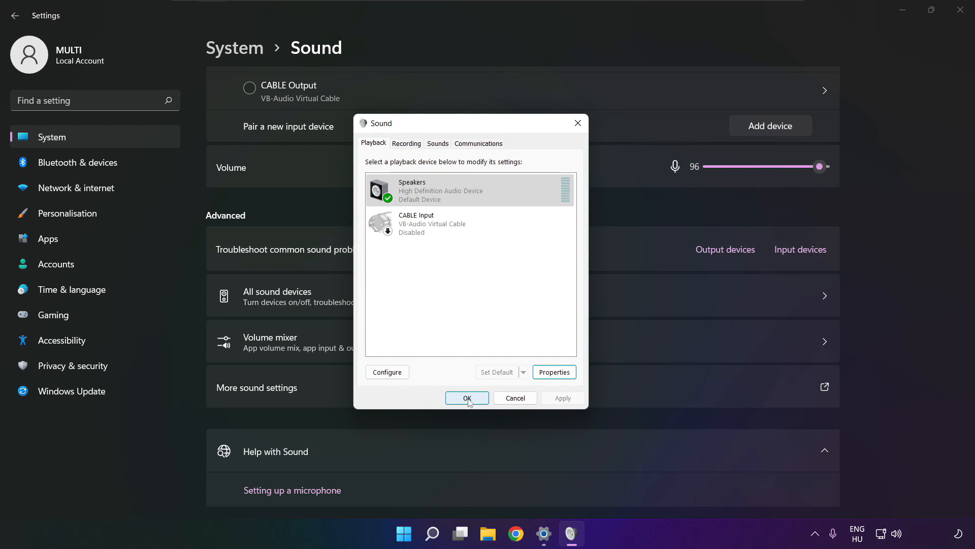
left_click(466, 397)
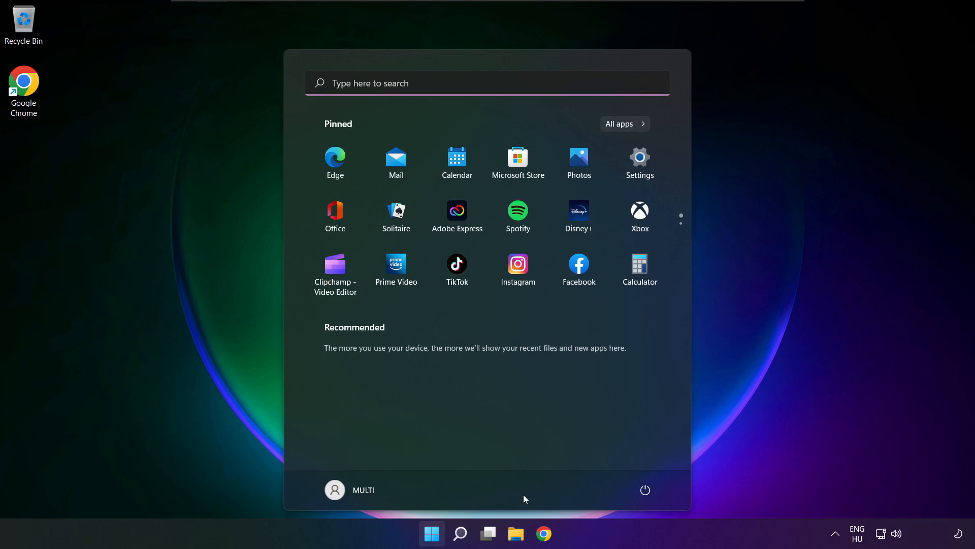
- Search Windows for 'device manager' and open Device Manager
left_click(645, 489)
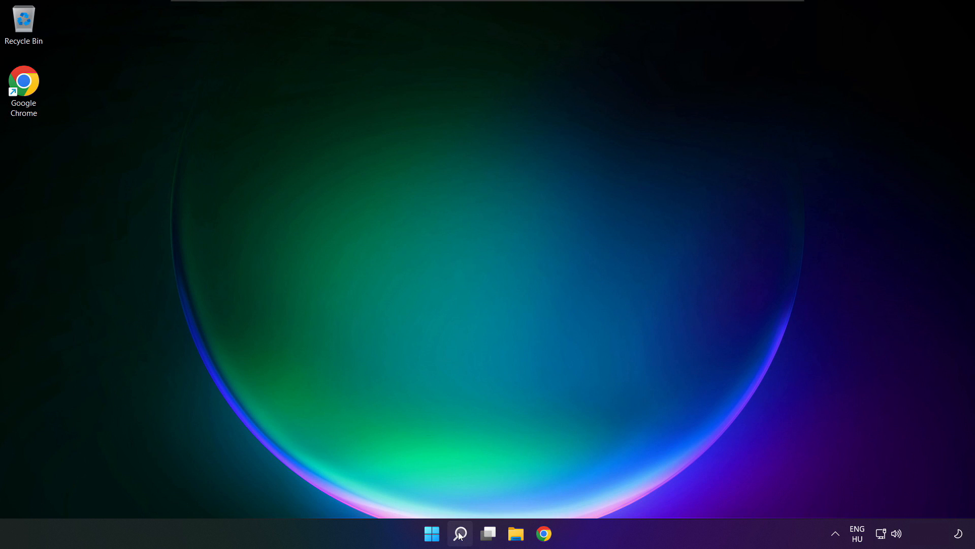
left_click(460, 532)
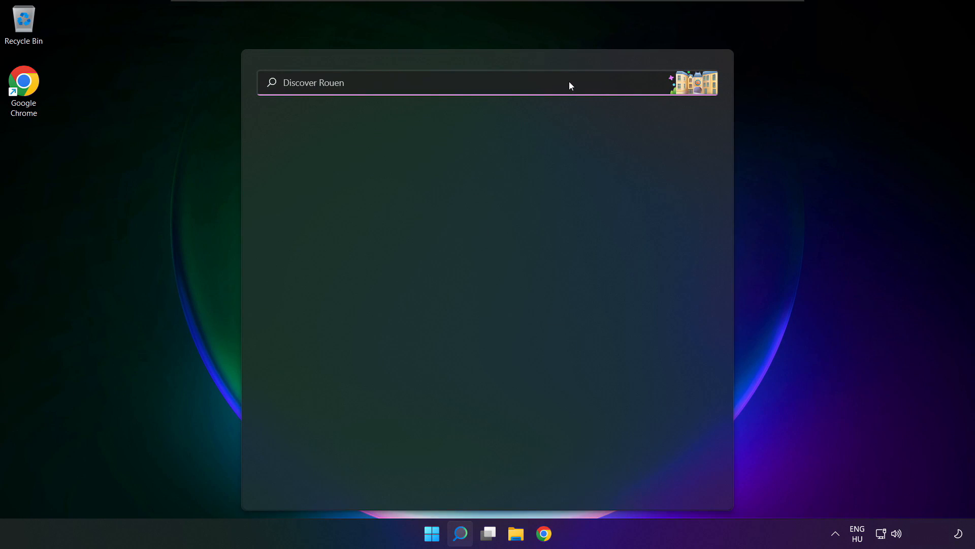
type("device Manager")
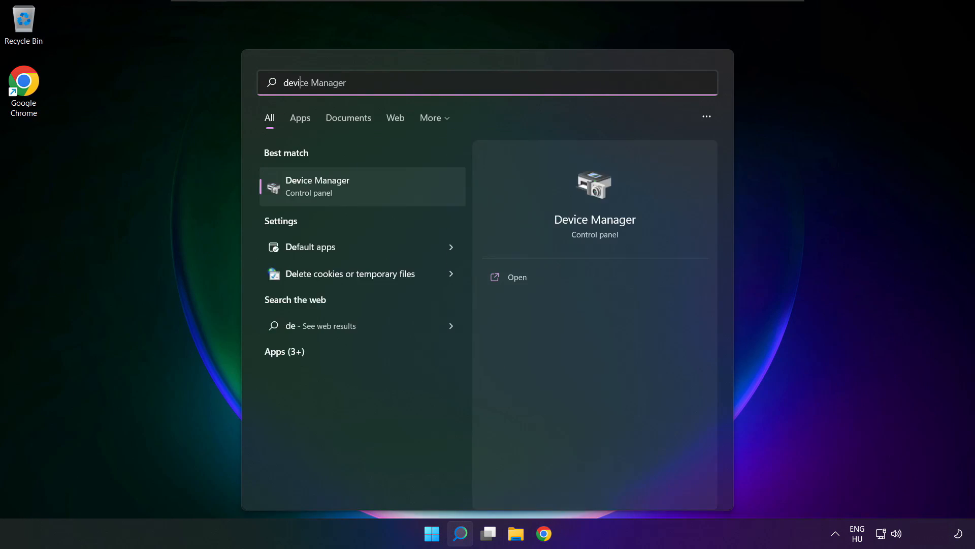
type("device manager")
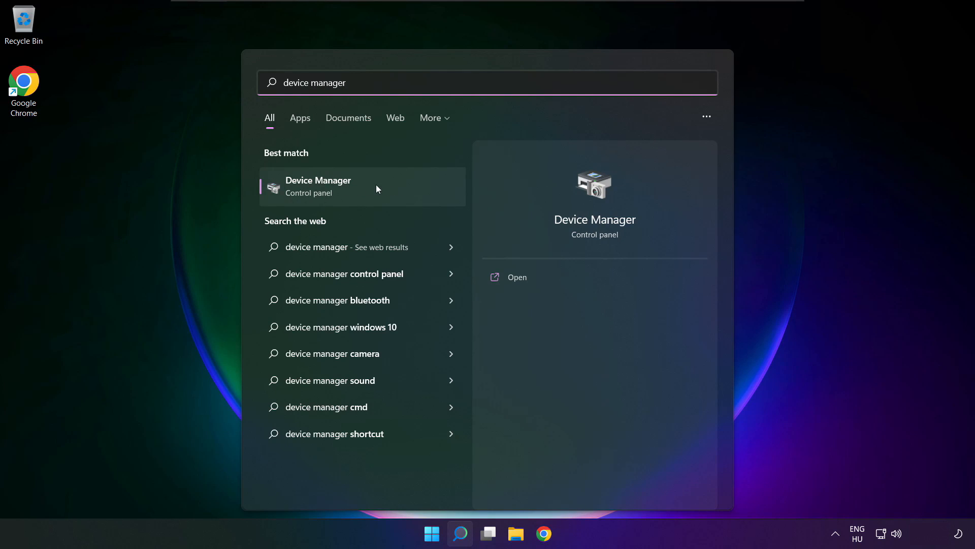
left_click(319, 186)
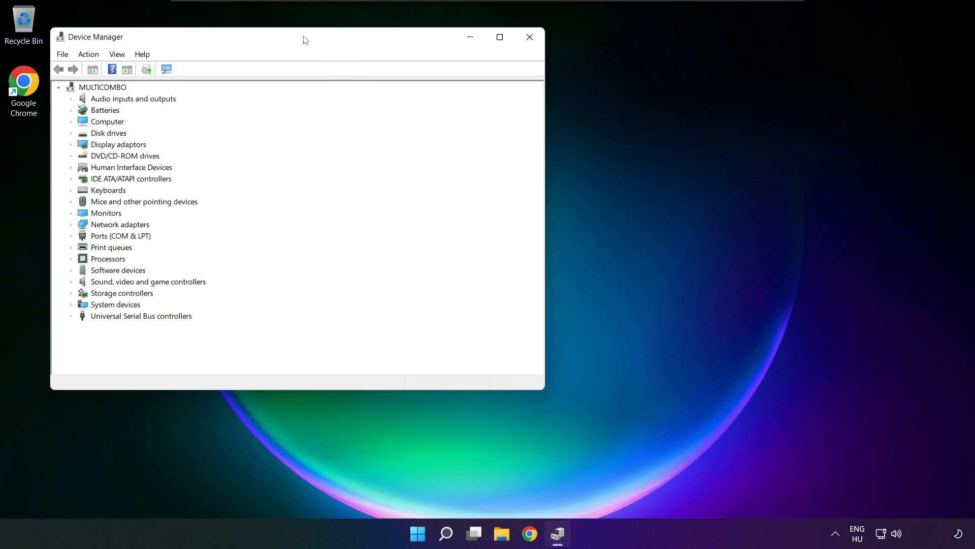
- Expand Sound, video and game controllers and bring up High Definition Audio Device's context menu
left_click_drag(305, 36, 510, 88)
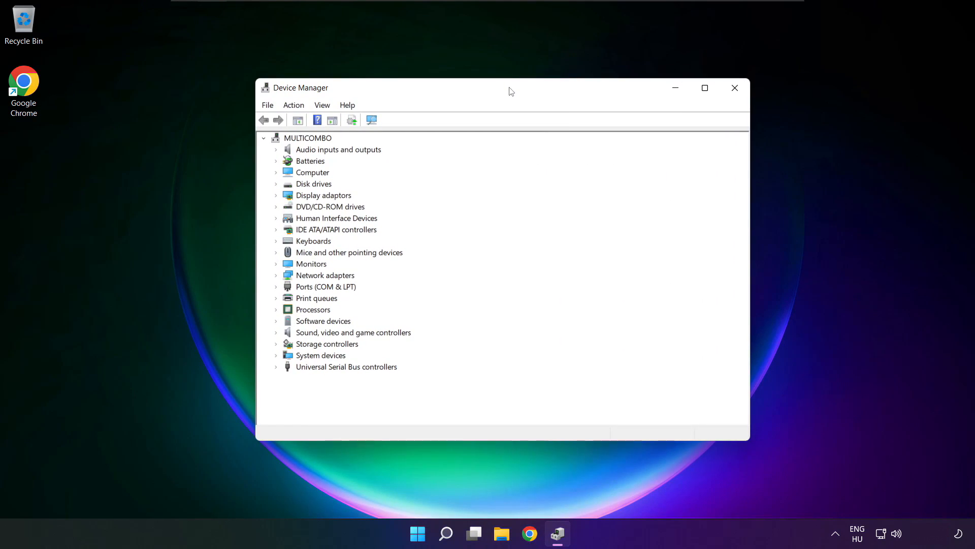
mouse_move(288, 340)
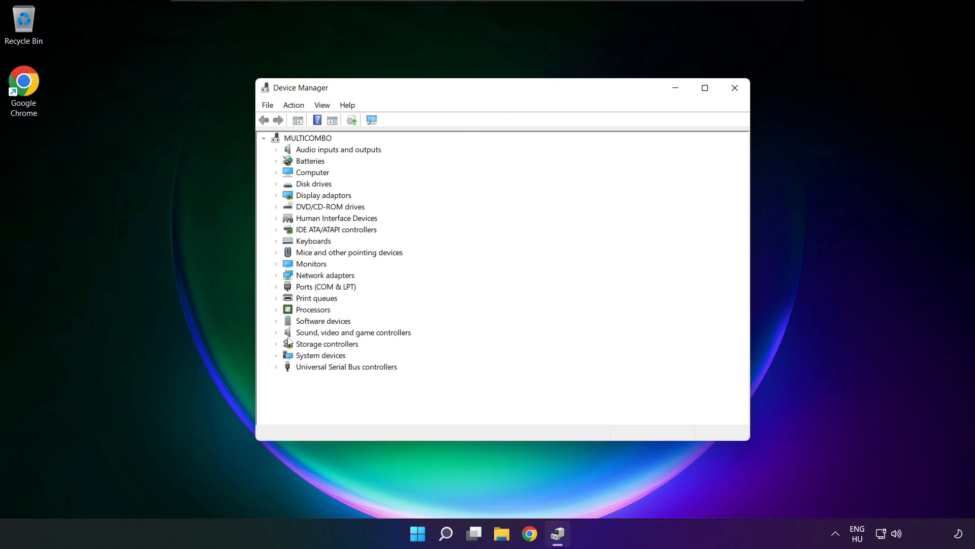
left_click(352, 331)
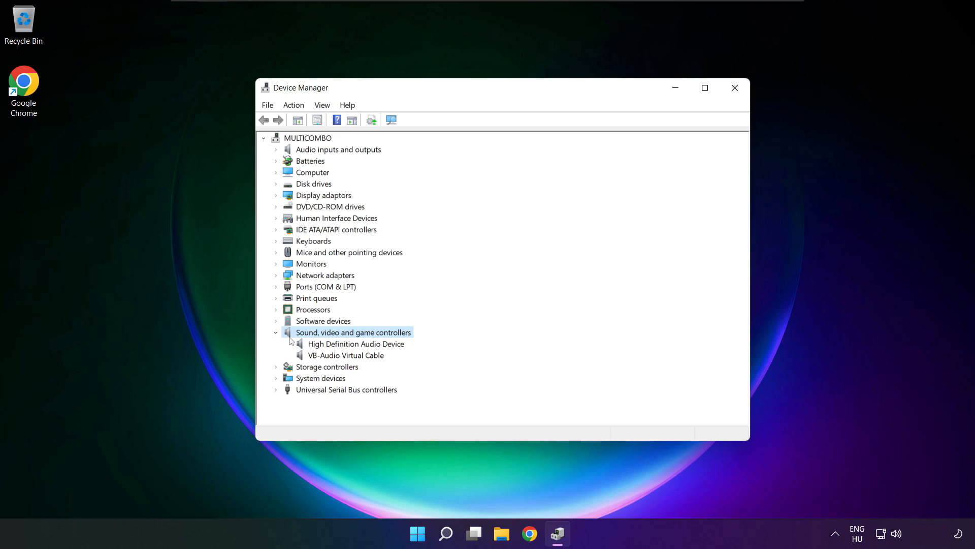
left_click(355, 344)
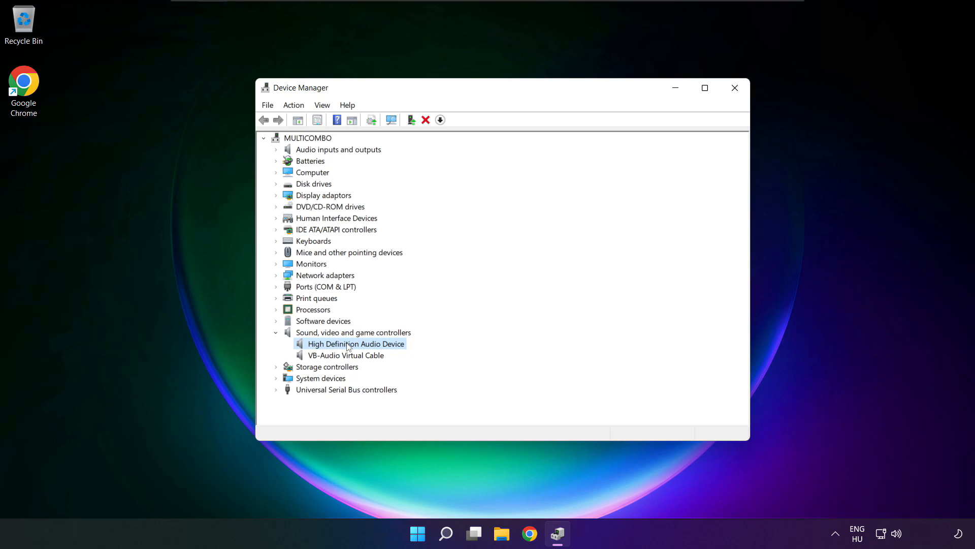
right_click(356, 343)
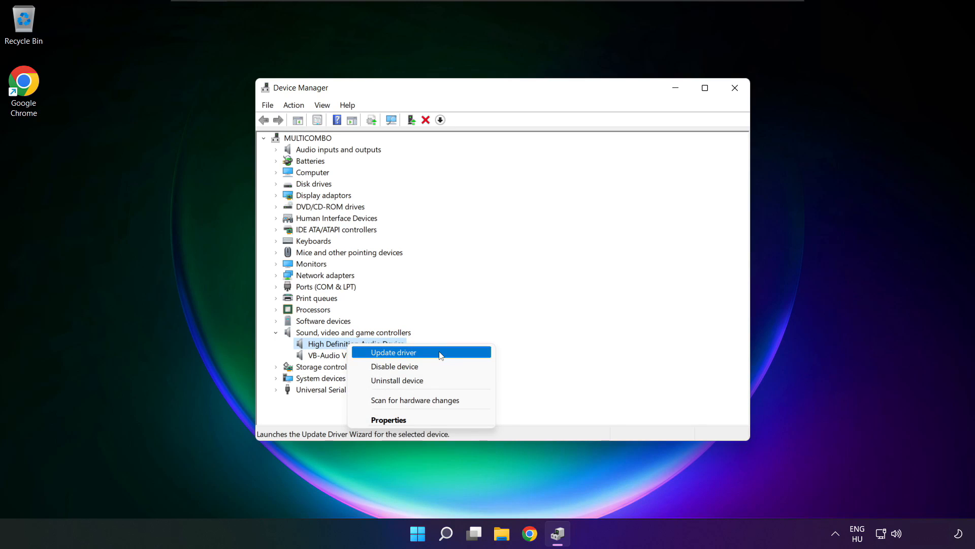
- Manually install the High Definition Audio Device driver from the compatible list, accepting the warning
left_click(393, 352)
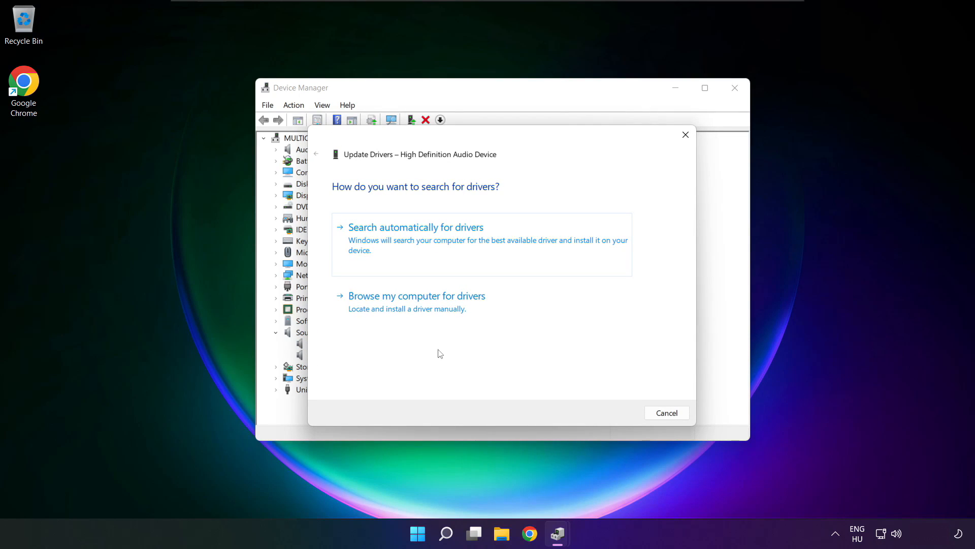
mouse_move(417, 301)
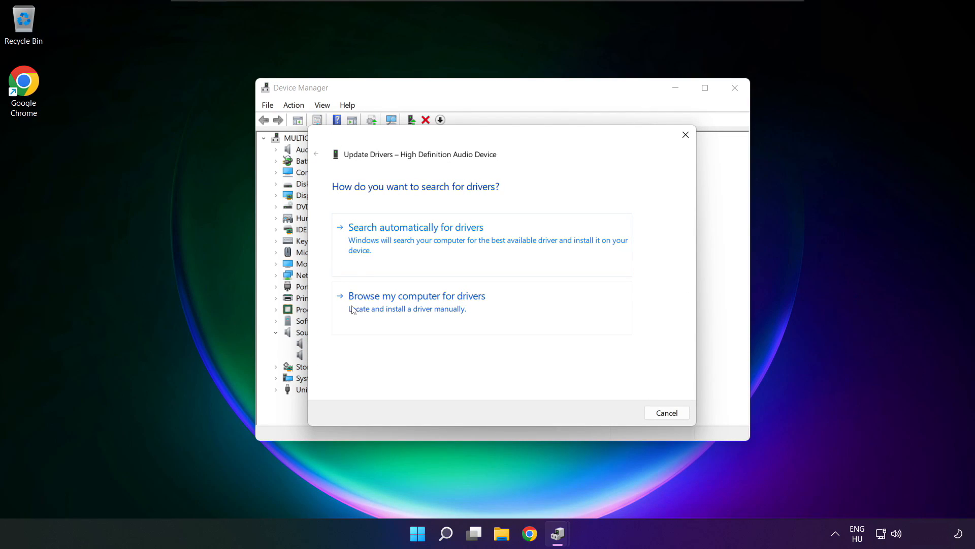
mouse_move(436, 308)
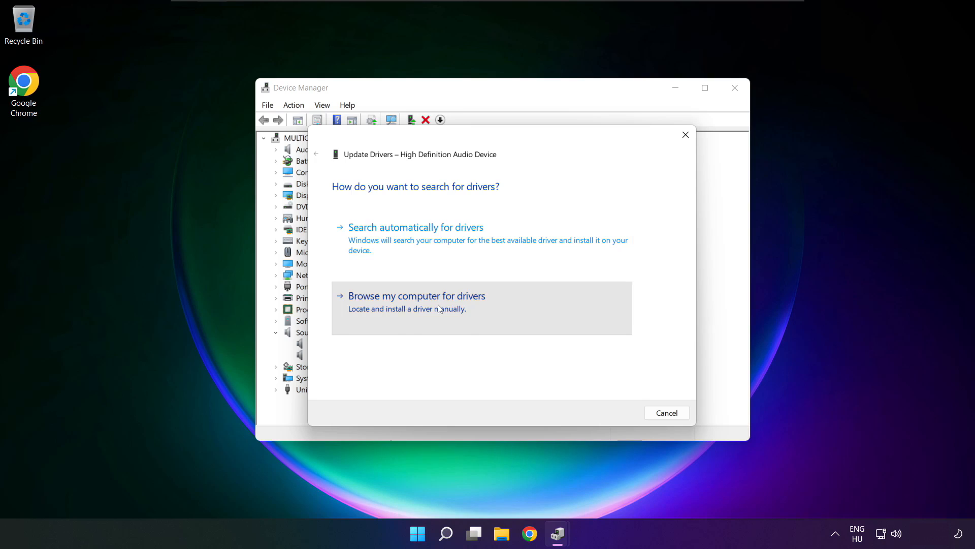
left_click(416, 296)
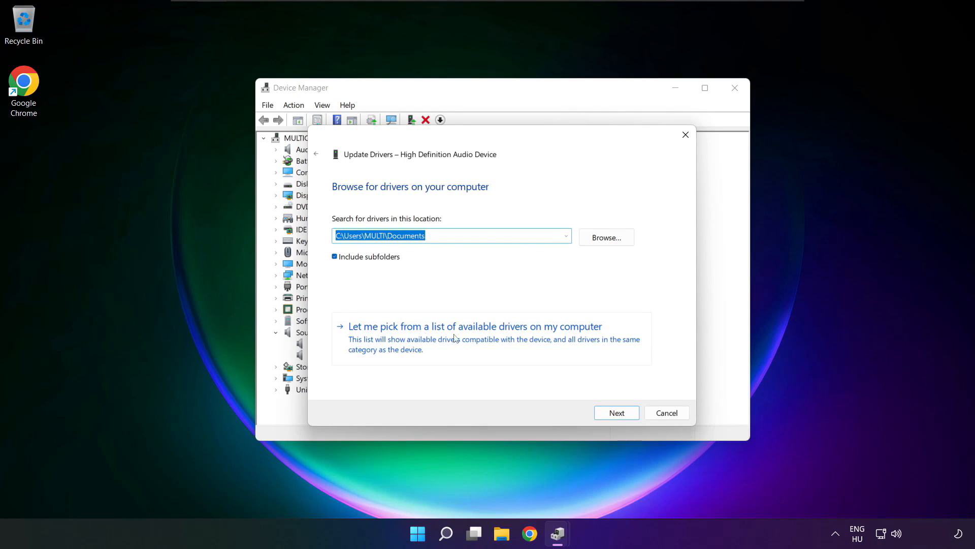
mouse_move(478, 346)
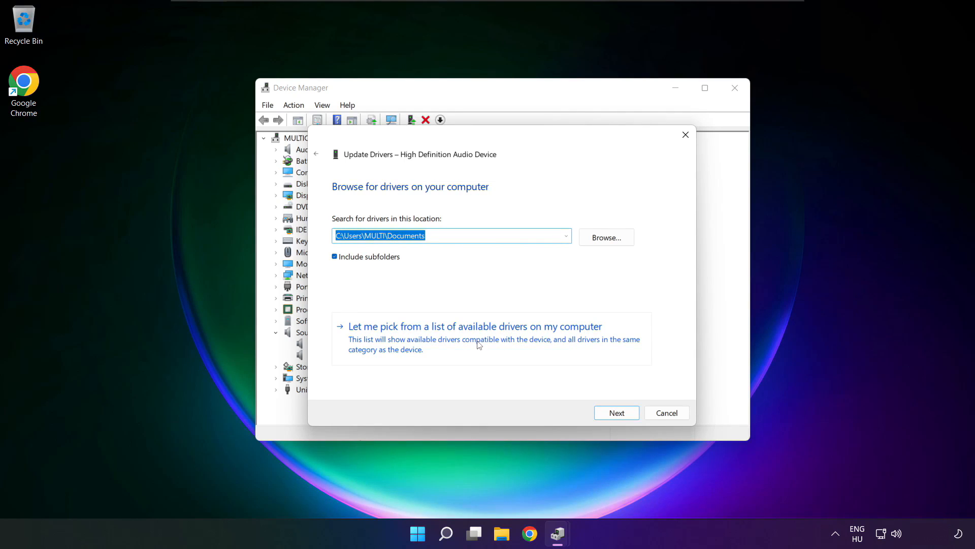
left_click(474, 326)
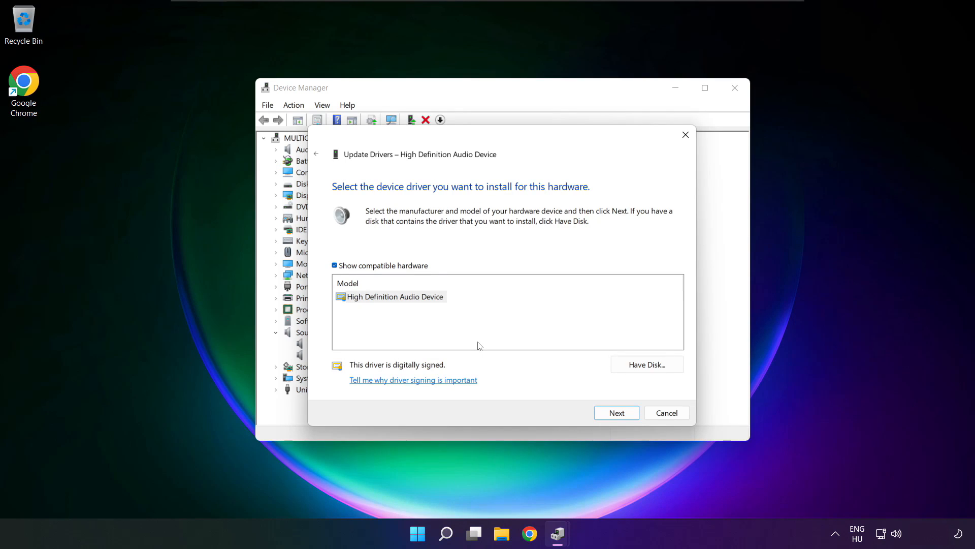
left_click(395, 296)
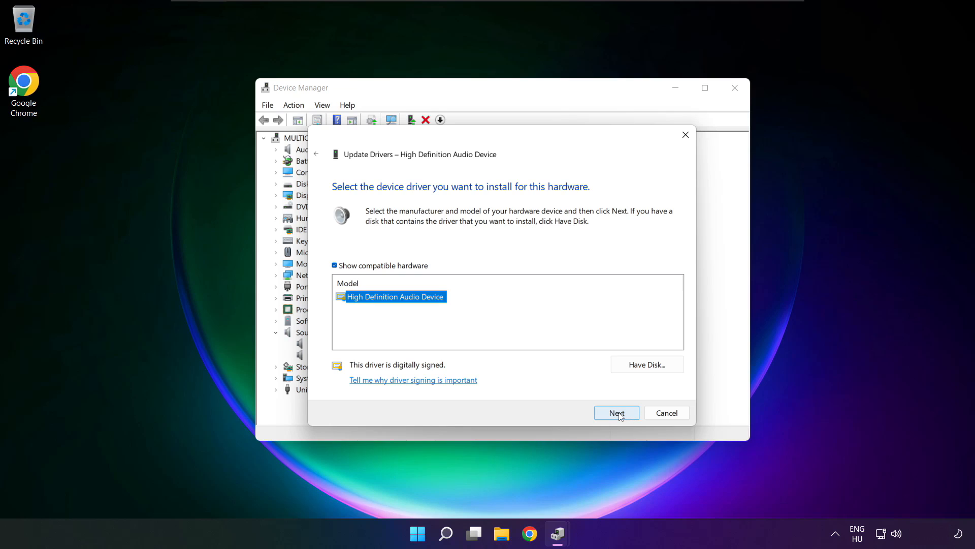
left_click(616, 413)
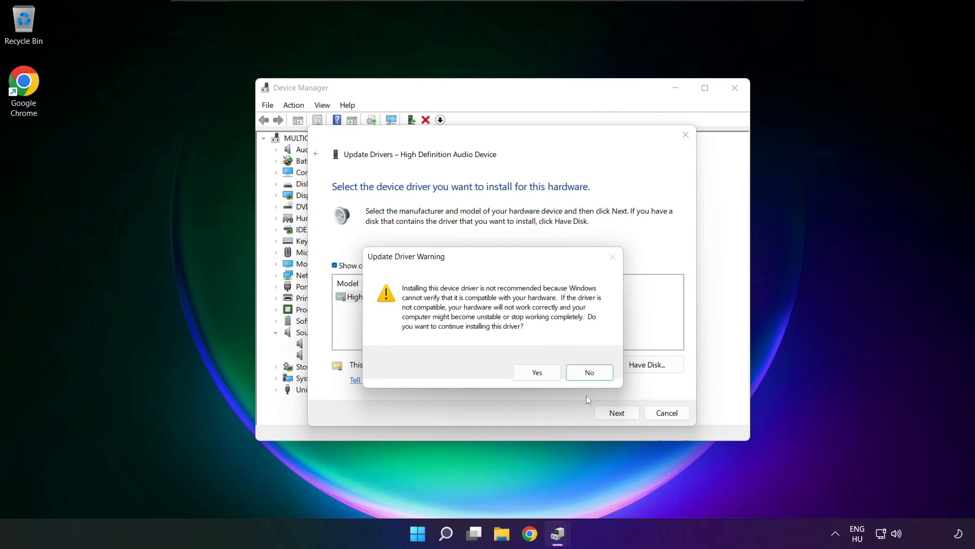
left_click(535, 372)
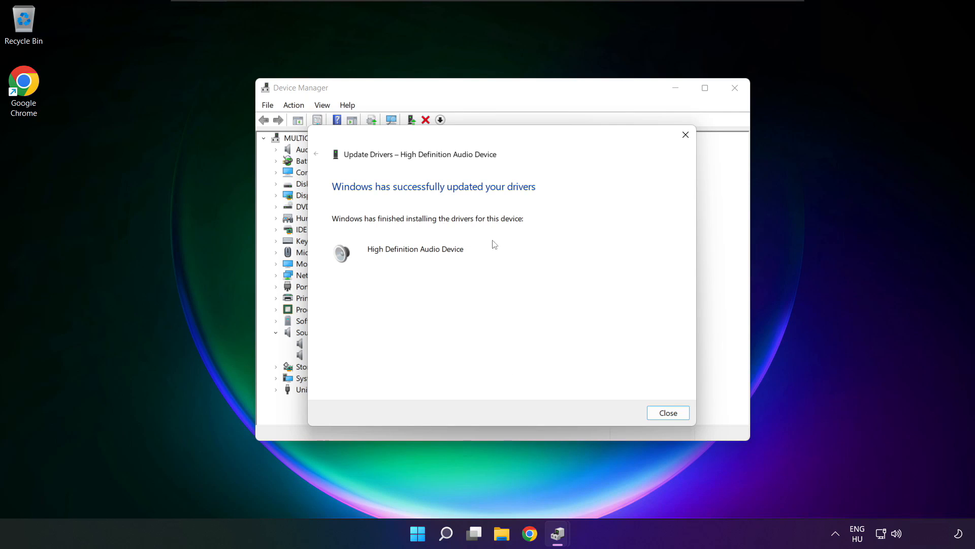
left_click(667, 412)
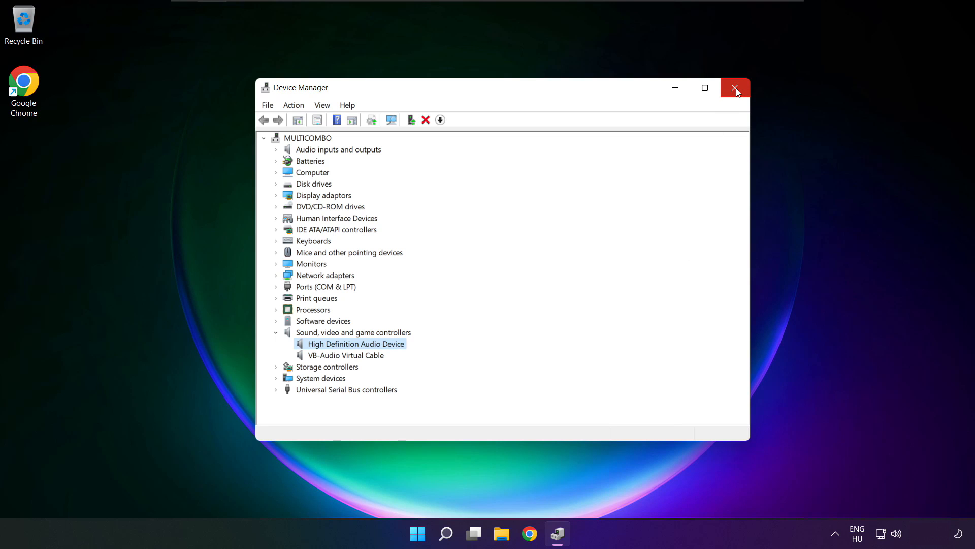
- Close Device Manager and restart Windows from the Start menu power options
left_click(734, 88)
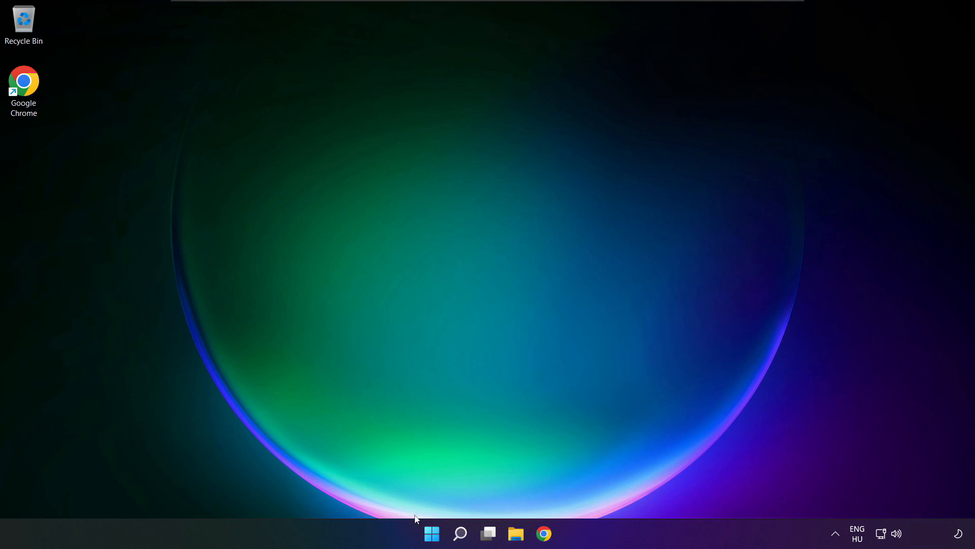
left_click(431, 533)
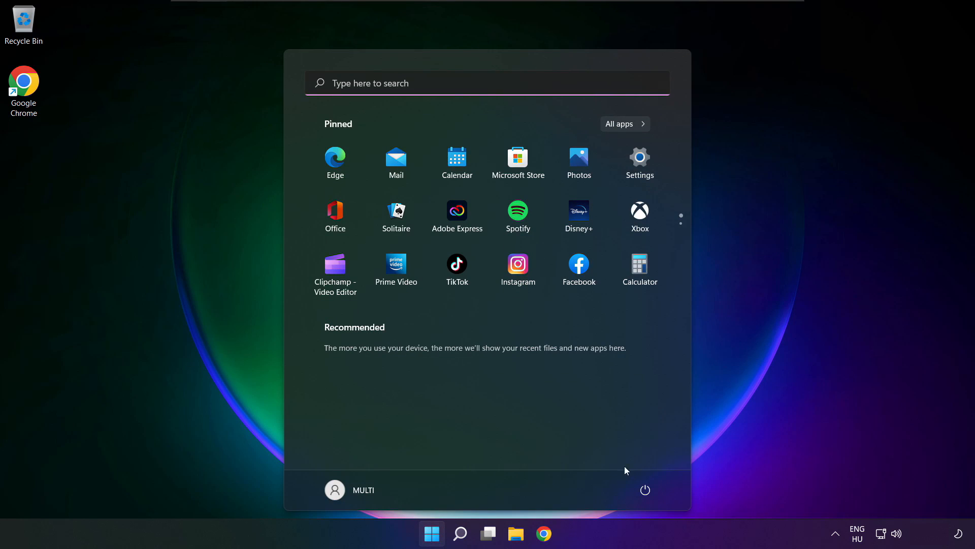
left_click(645, 489)
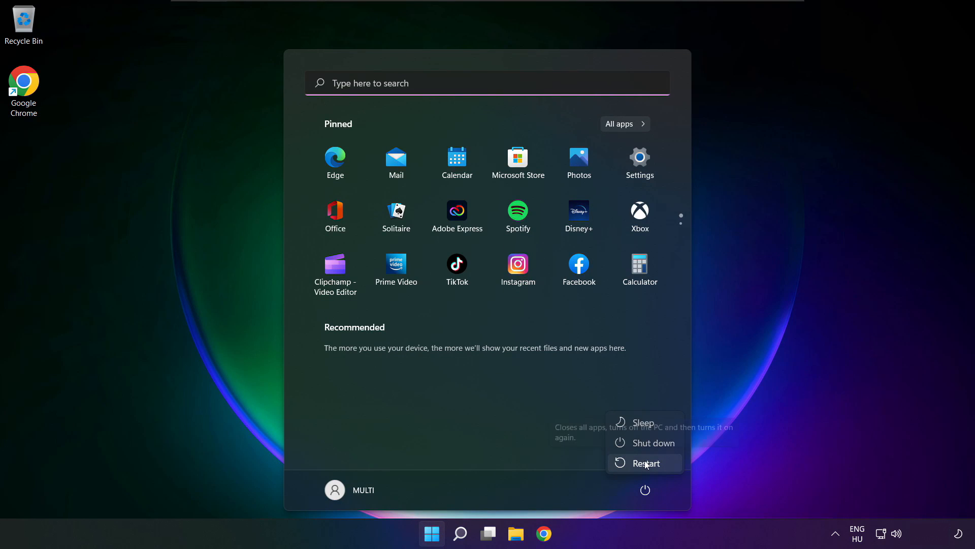
left_click(646, 463)
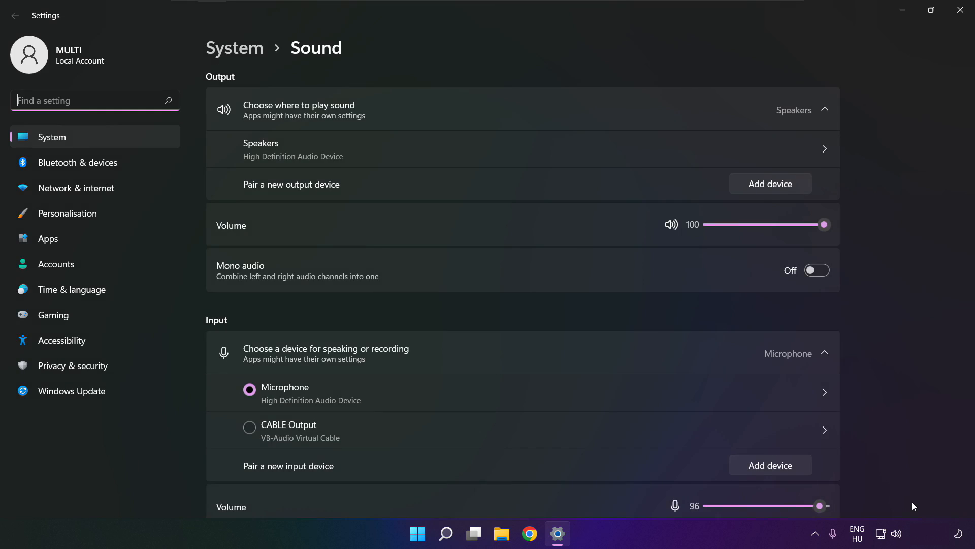
- Start the Output devices troubleshooter under Troubleshoot common sound problems on the Sound page
scroll("down", 3)
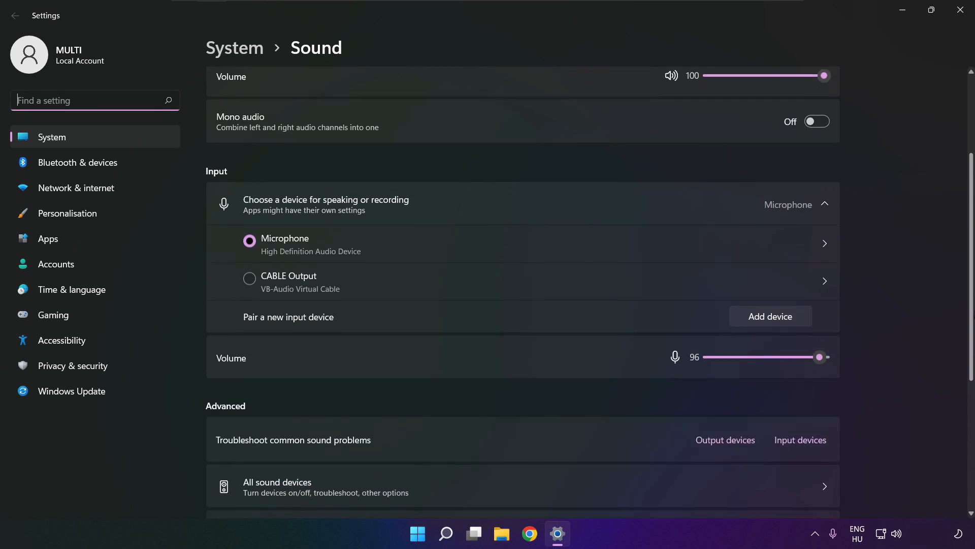
scroll("down", 3)
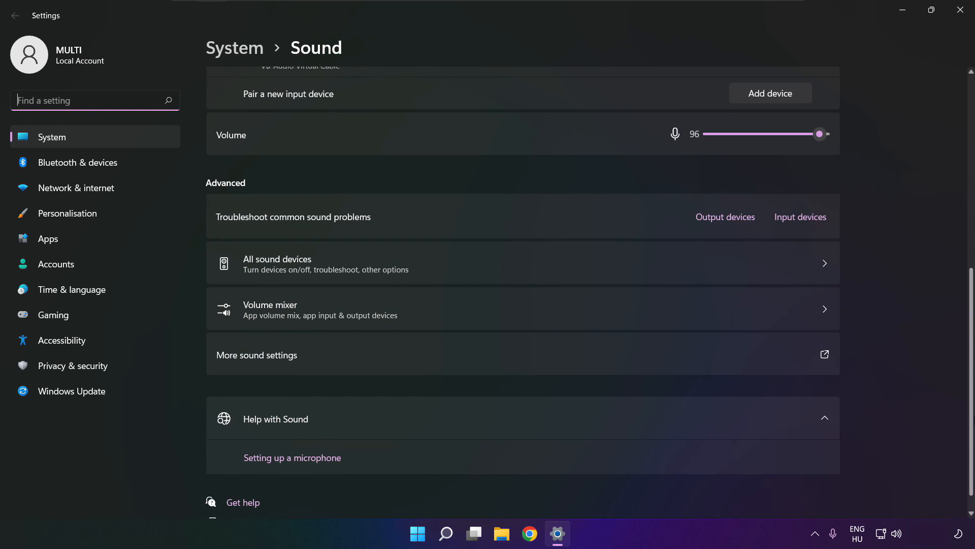
scroll("down", 3)
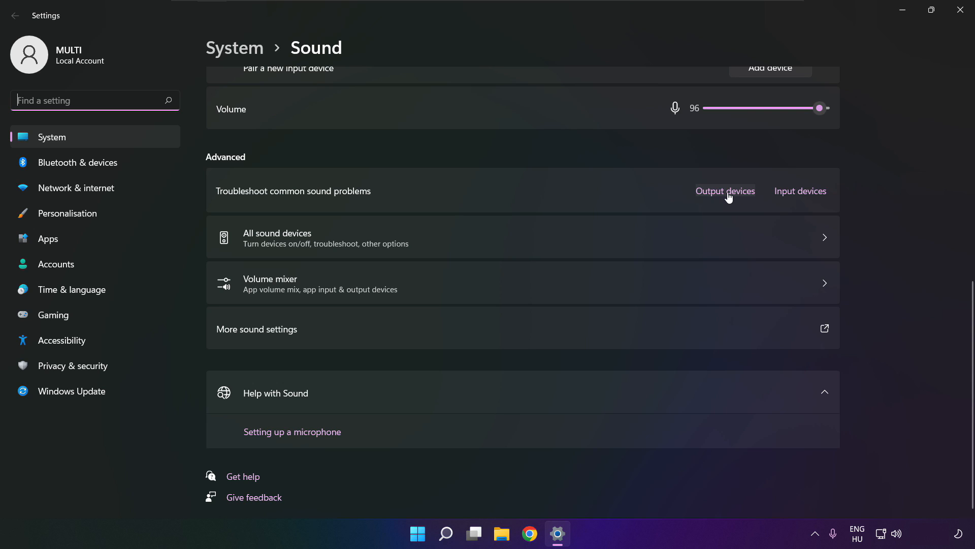
left_click(724, 191)
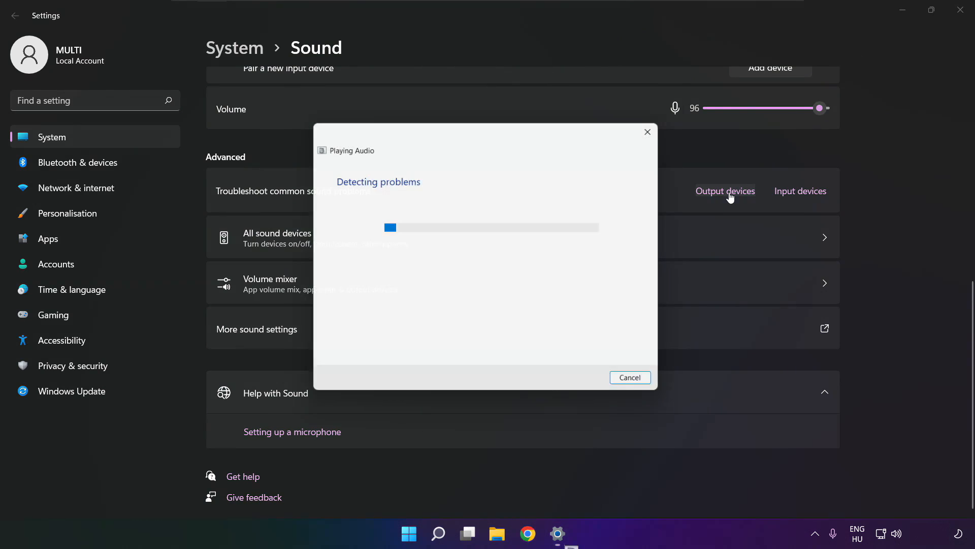